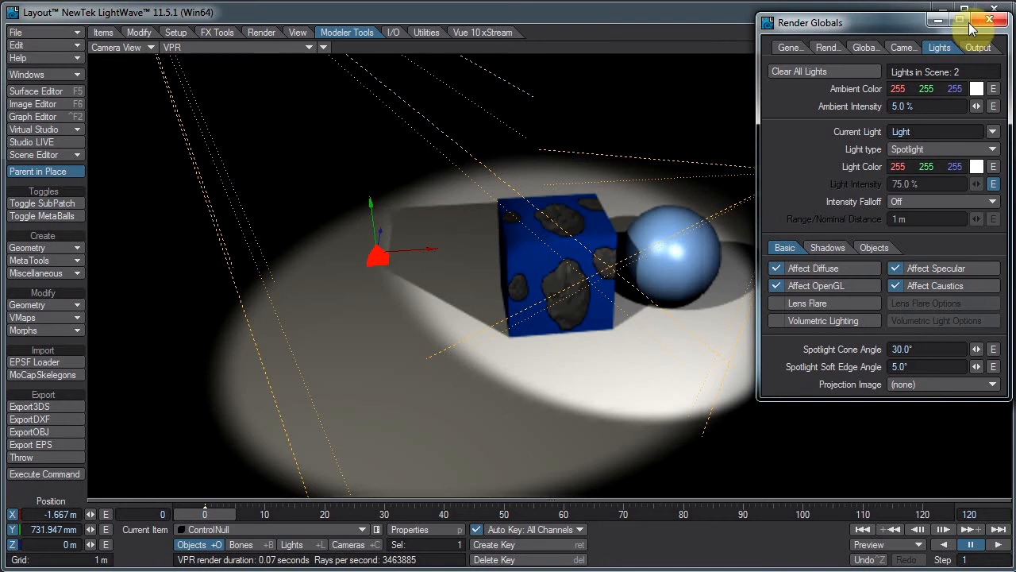
pyautogui.moveTo(991, 19)
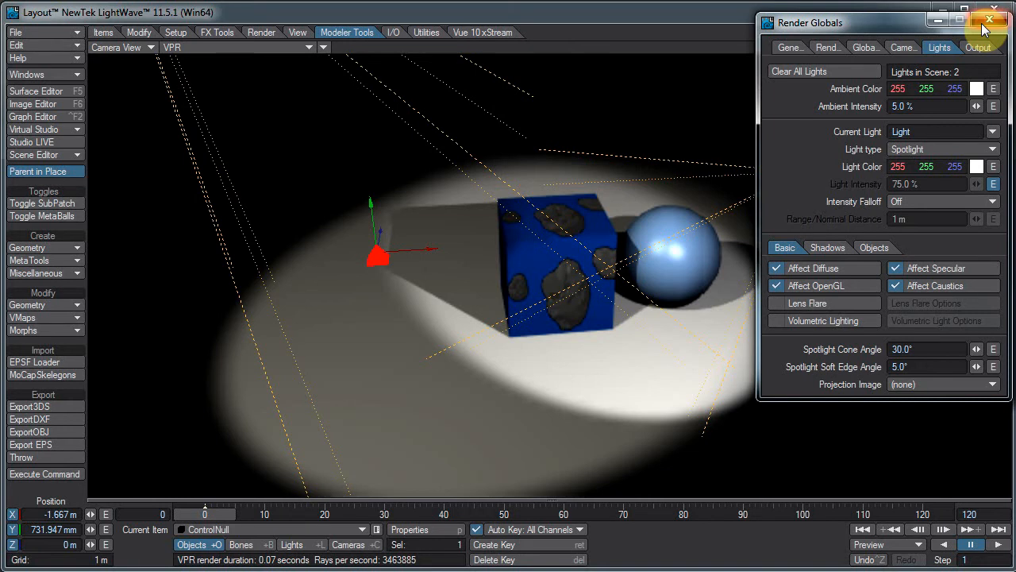
# - Close the Render Globals panel so the spotlit cube and sphere scene is fully visible
pyautogui.click(991, 19)
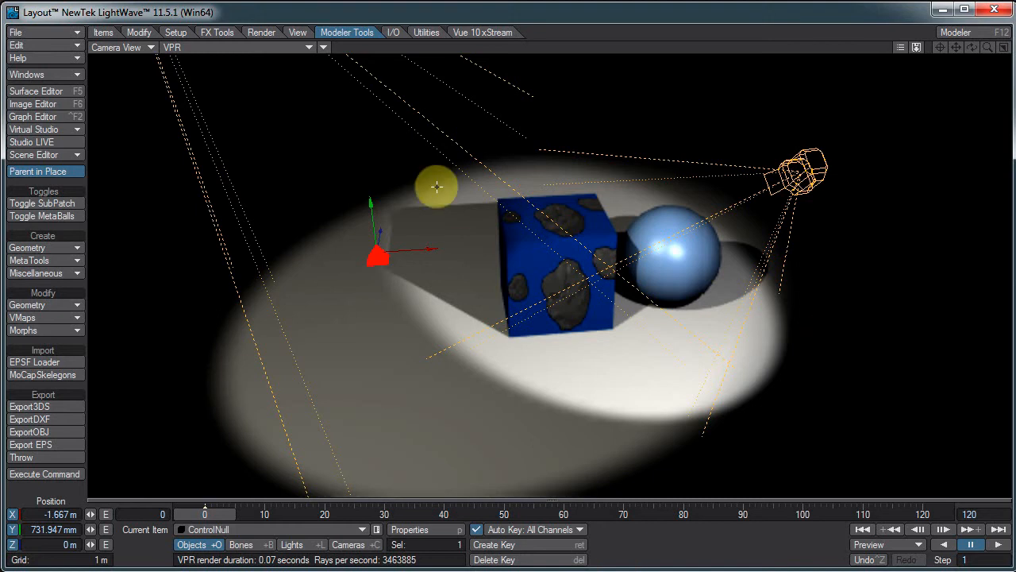
# - Lower ControlNull to Y 0 and bring up the Graph Editor on the spotlight's Intensity channel at a flat 75%
pyautogui.moveTo(437, 187); pyautogui.dragTo(372, 168)
pyautogui.write('0 m')
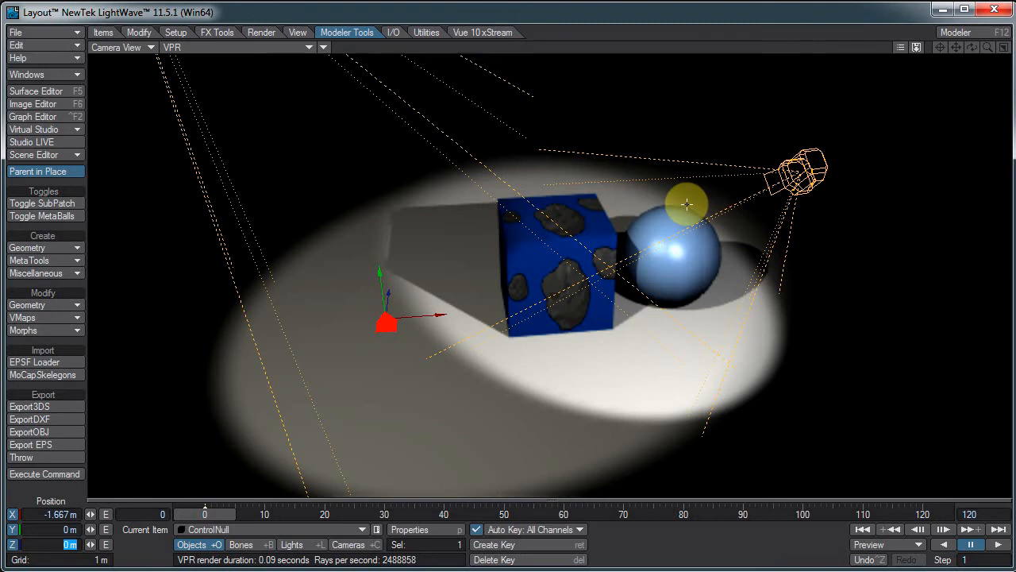
pyautogui.moveTo(686, 205); pyautogui.dragTo(564, 222)
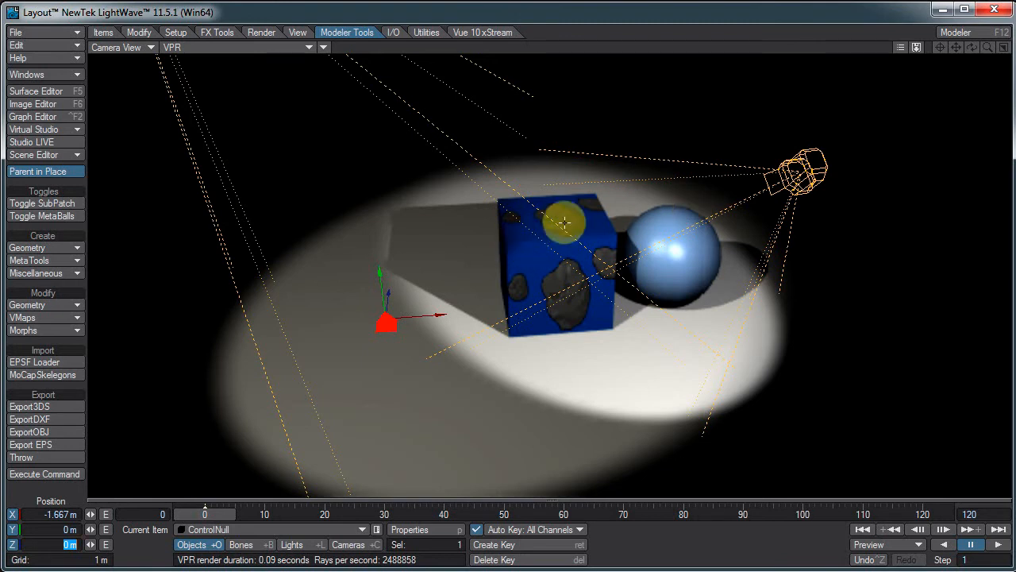
pyautogui.moveTo(563, 222); pyautogui.dragTo(365, 311)
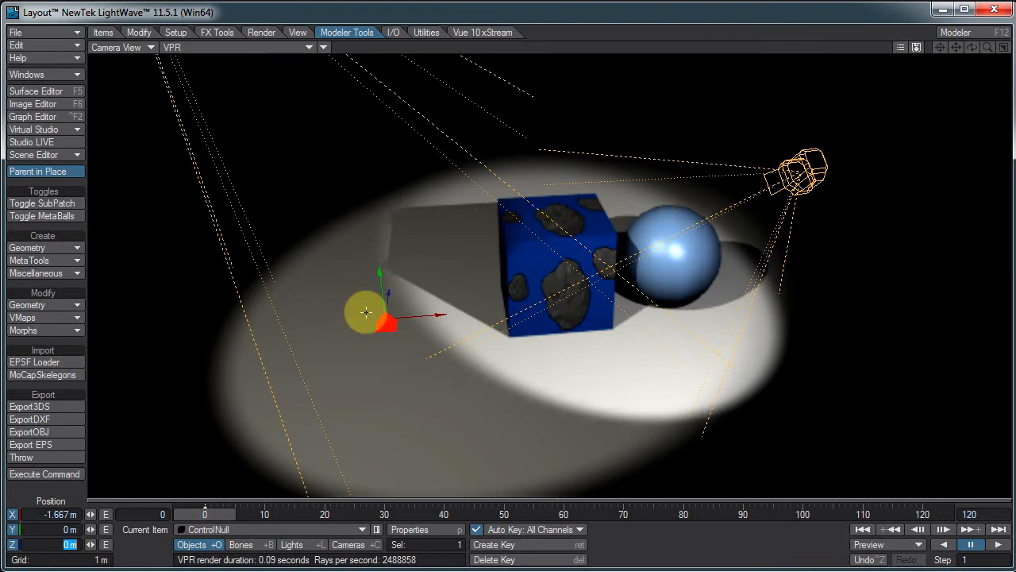
pyautogui.moveTo(365, 312); pyautogui.dragTo(758, 284)
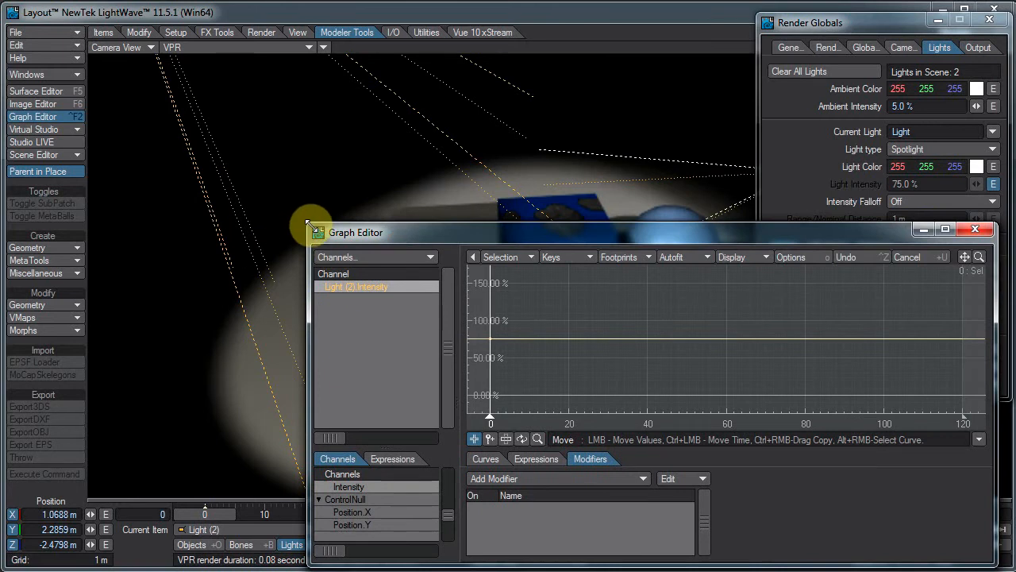
# - Add a Channel Follower modifier to Light Intensity following ControlNull's Position.Y and confirm it
pyautogui.moveTo(356, 232); pyautogui.dragTo(355, 311)
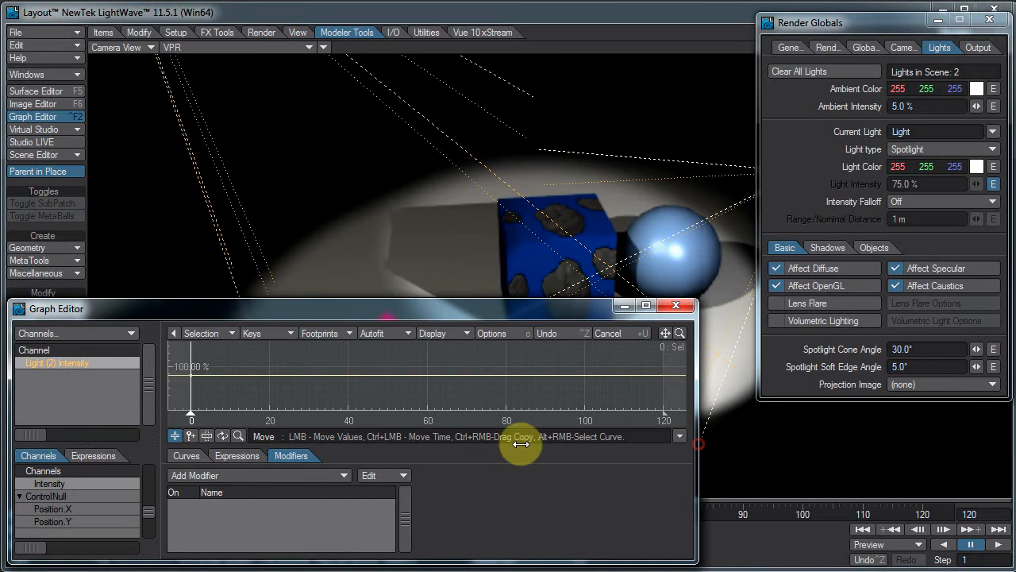
pyautogui.click(258, 475)
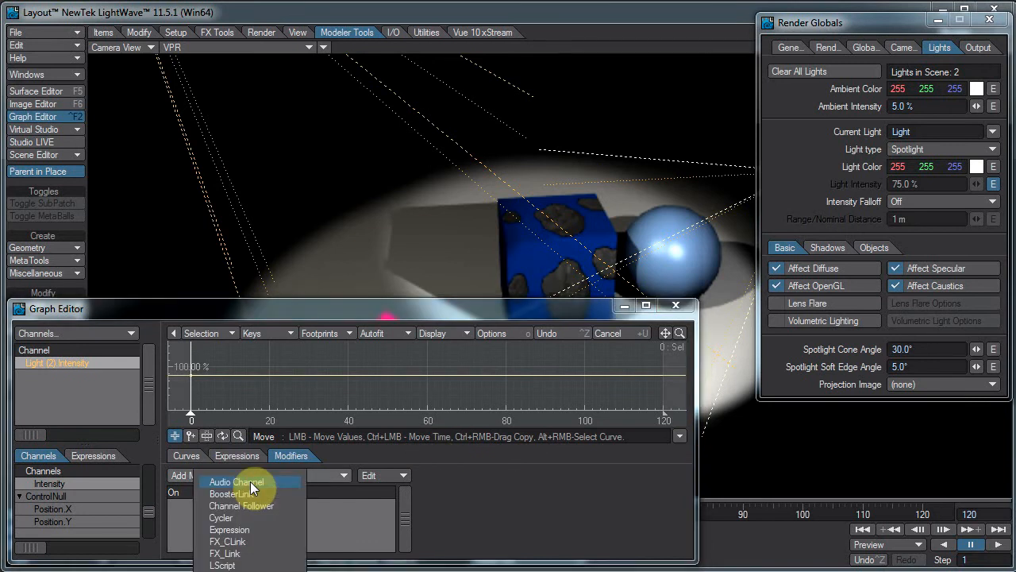
pyautogui.moveTo(251, 528)
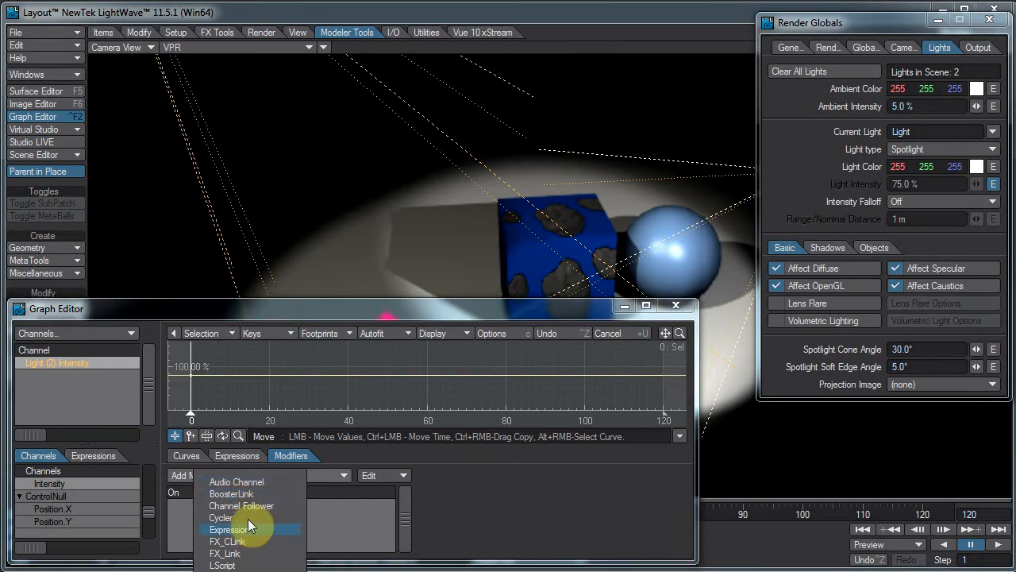
pyautogui.moveTo(251, 505)
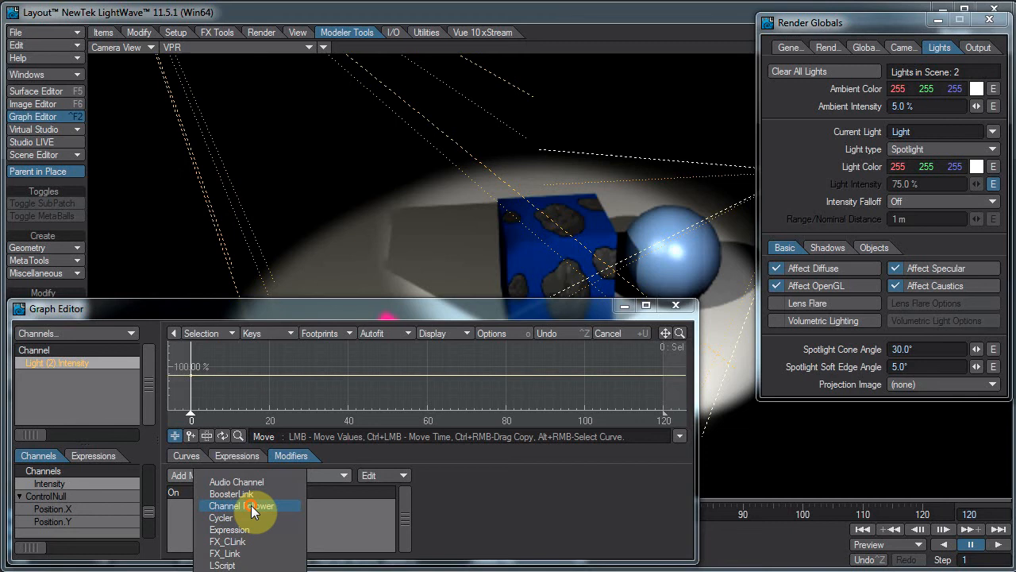
pyautogui.click(241, 505)
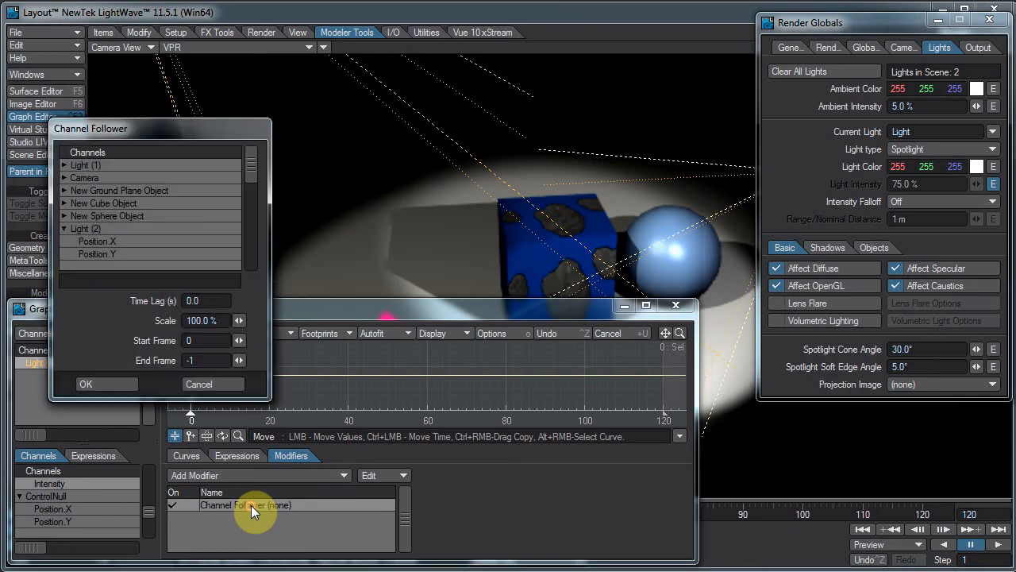
pyautogui.moveTo(159, 127); pyautogui.dragTo(210, 197)
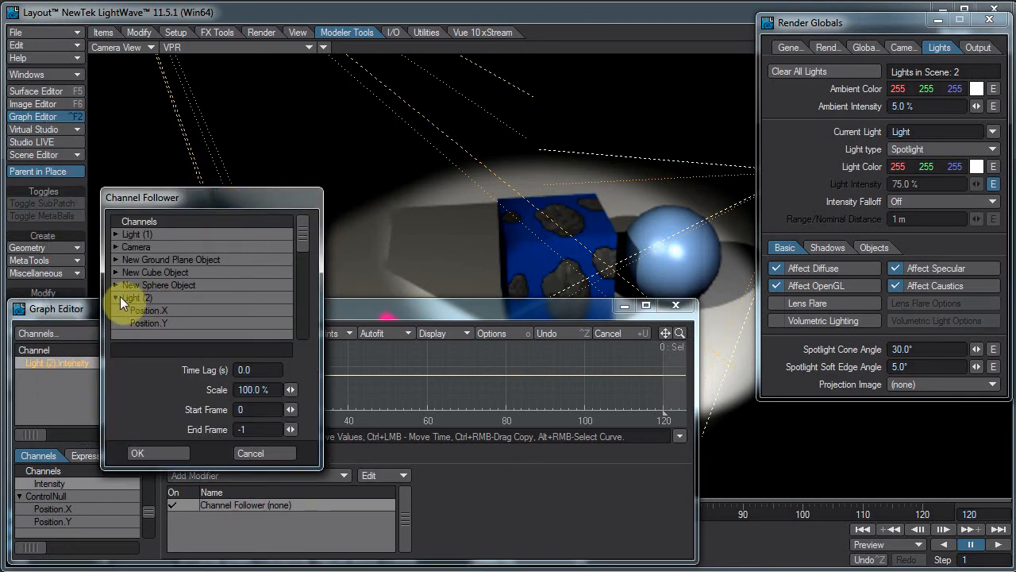
pyautogui.click(146, 309)
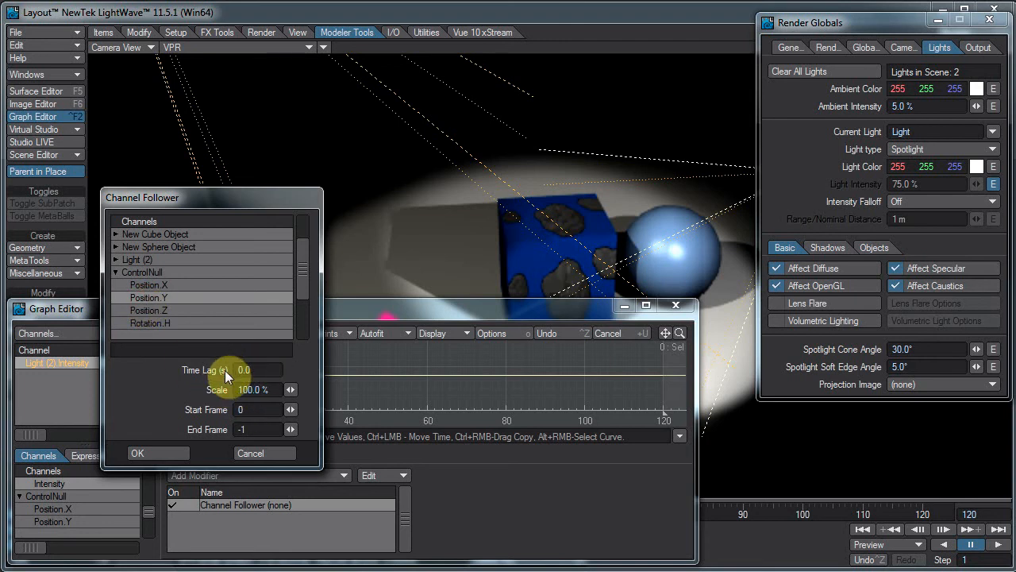
pyautogui.moveTo(181, 441)
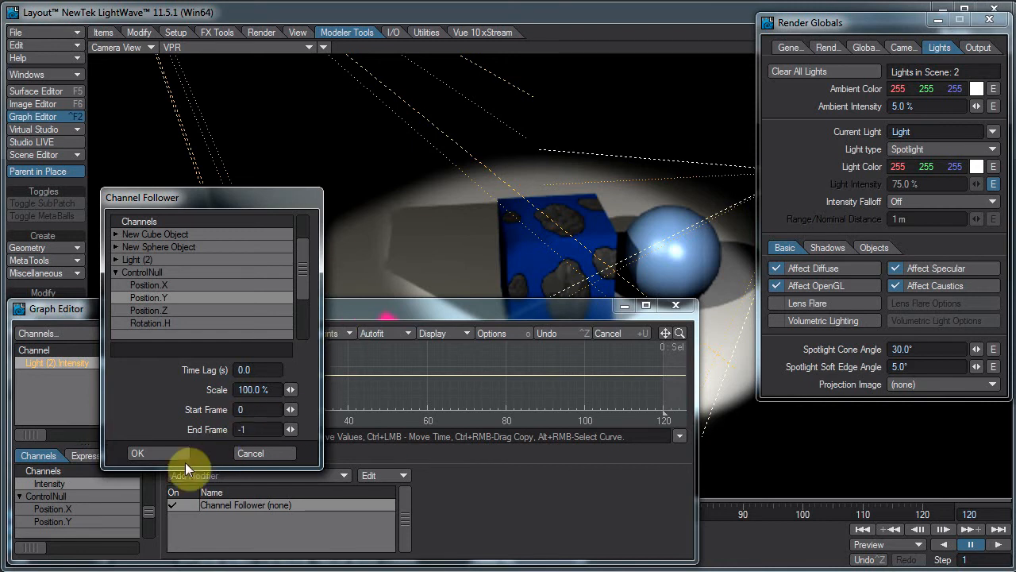
pyautogui.click(136, 453)
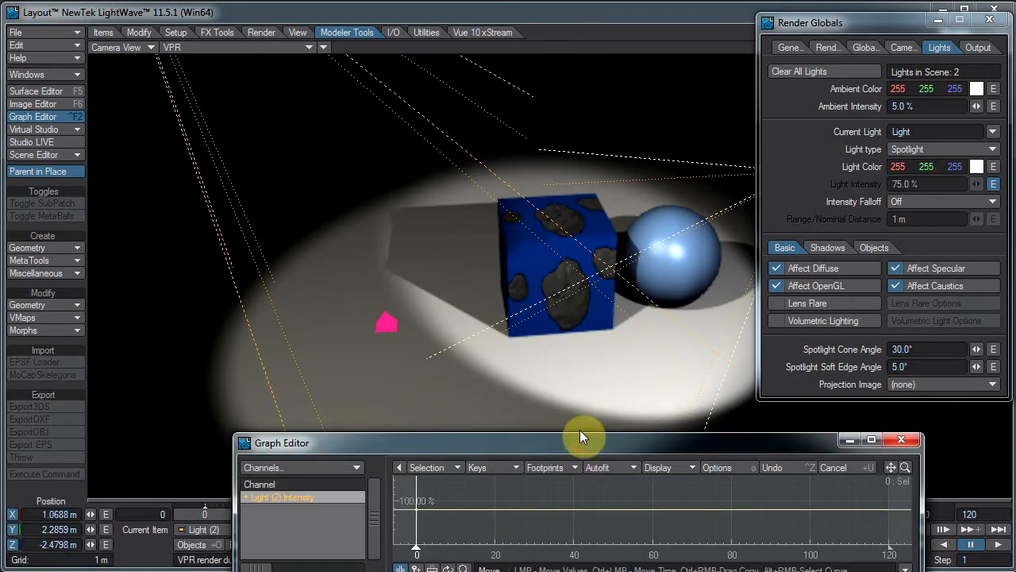
# - Raise ControlNull to test the brightening spotlight, then return it to Y 0 and close the Graph Editor
pyautogui.moveTo(585, 442); pyautogui.dragTo(584, 340)
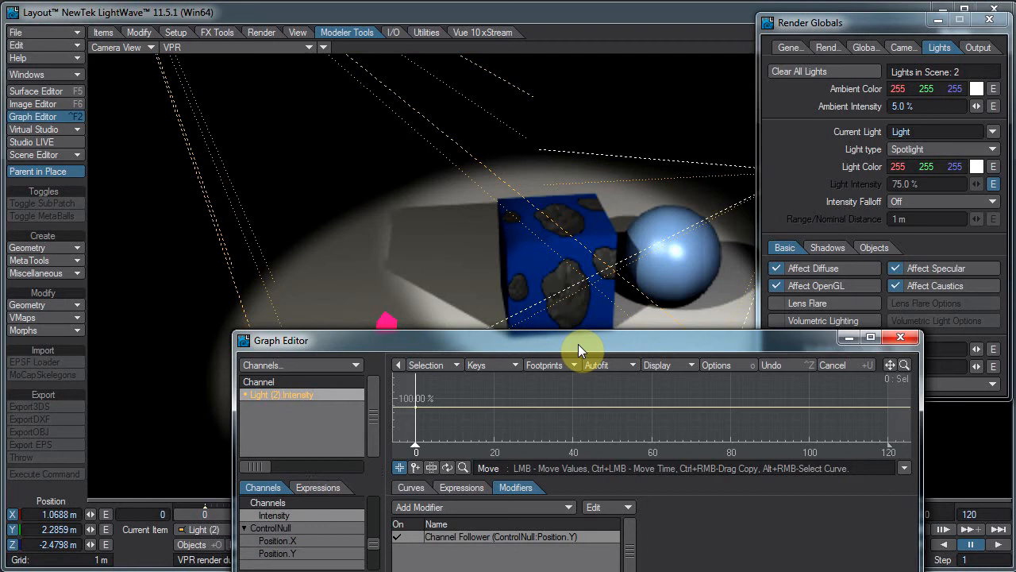
pyautogui.moveTo(580, 340); pyautogui.dragTo(579, 394)
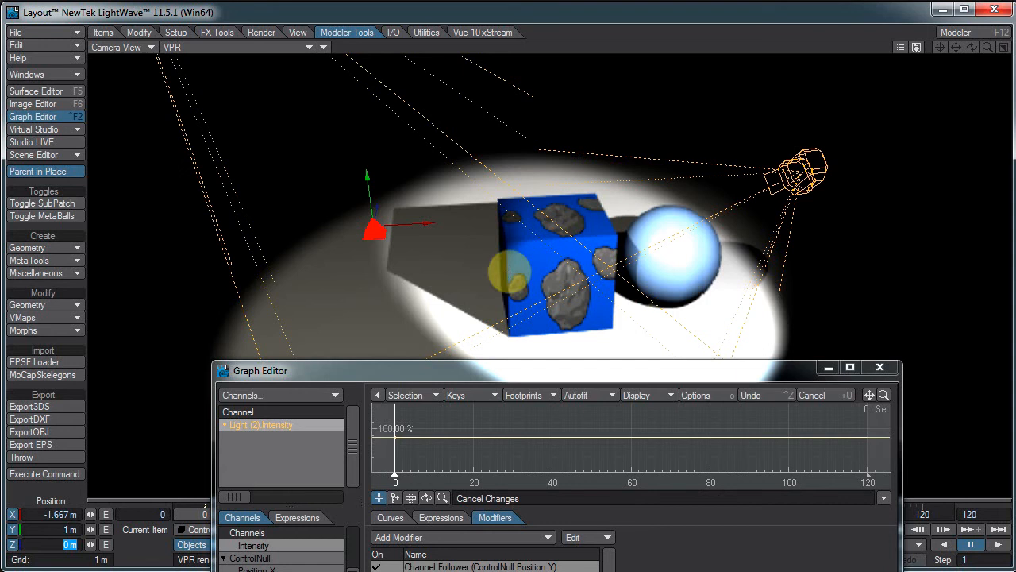
pyautogui.click(396, 428)
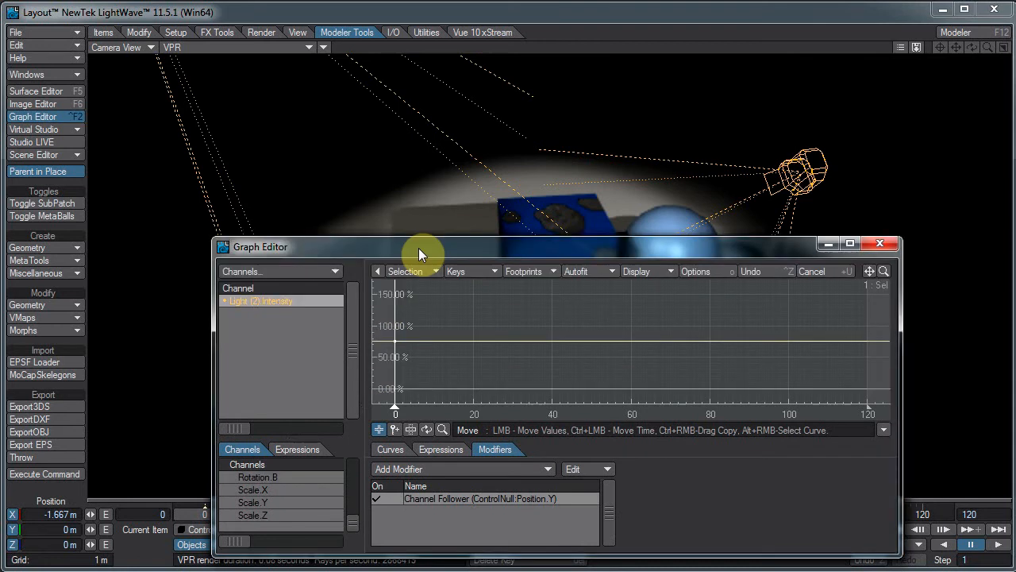
pyautogui.moveTo(372, 479)
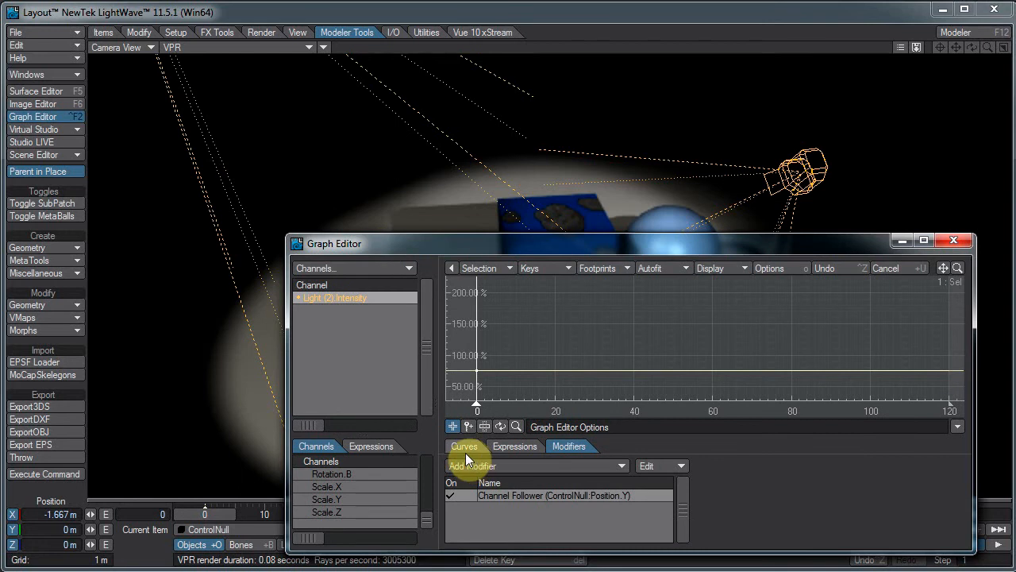
pyautogui.click(463, 444)
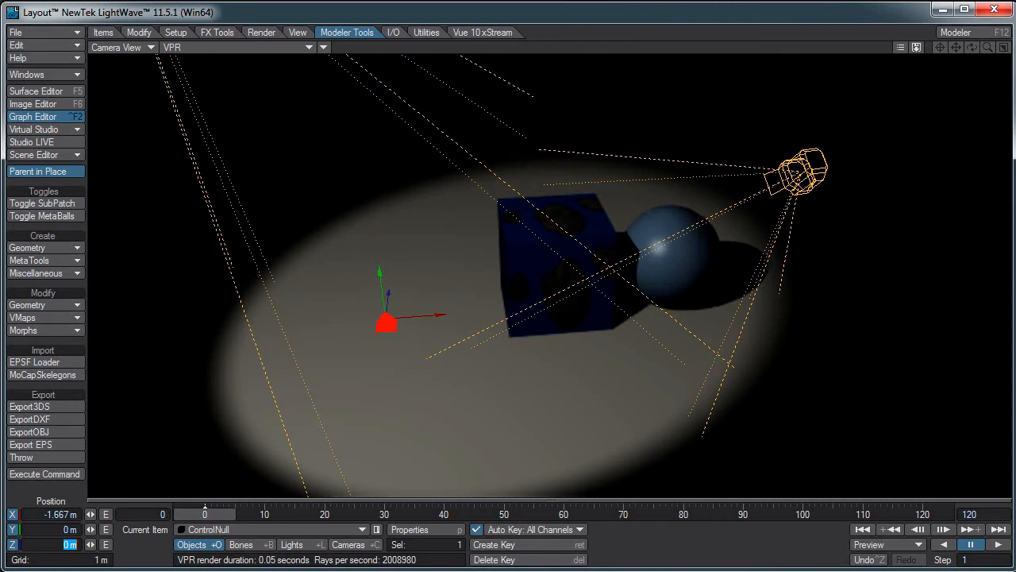
# - Reopen the Graph Editor on Light (2) Intensity with a second channel listed
pyautogui.click(32, 118)
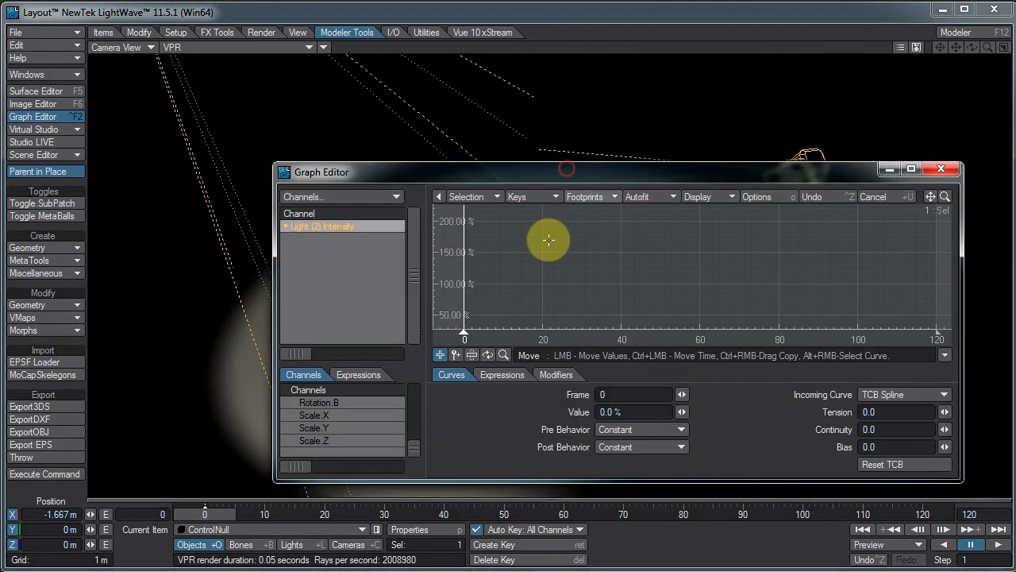
pyautogui.moveTo(688, 239)
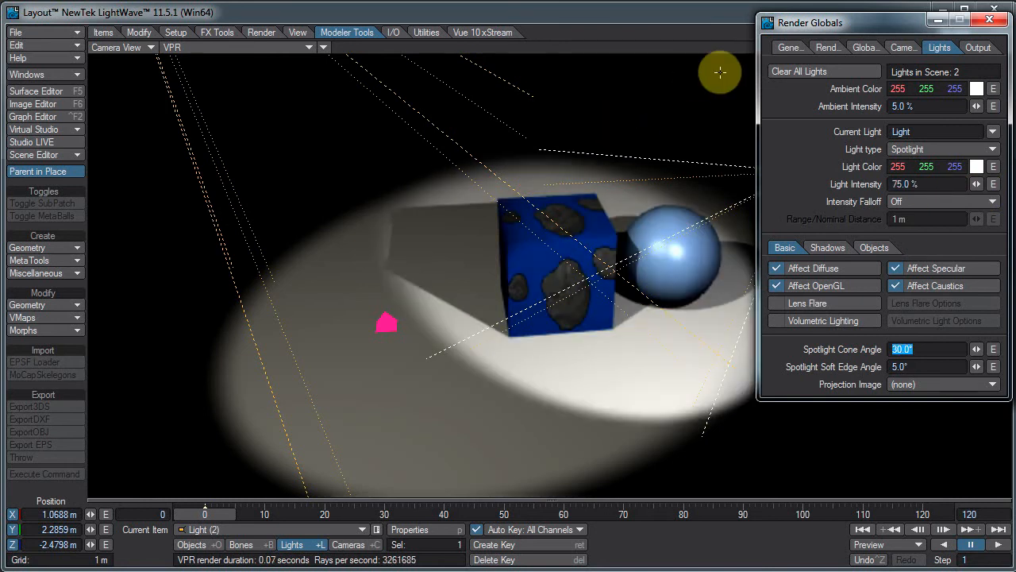
pyautogui.moveTo(991, 184)
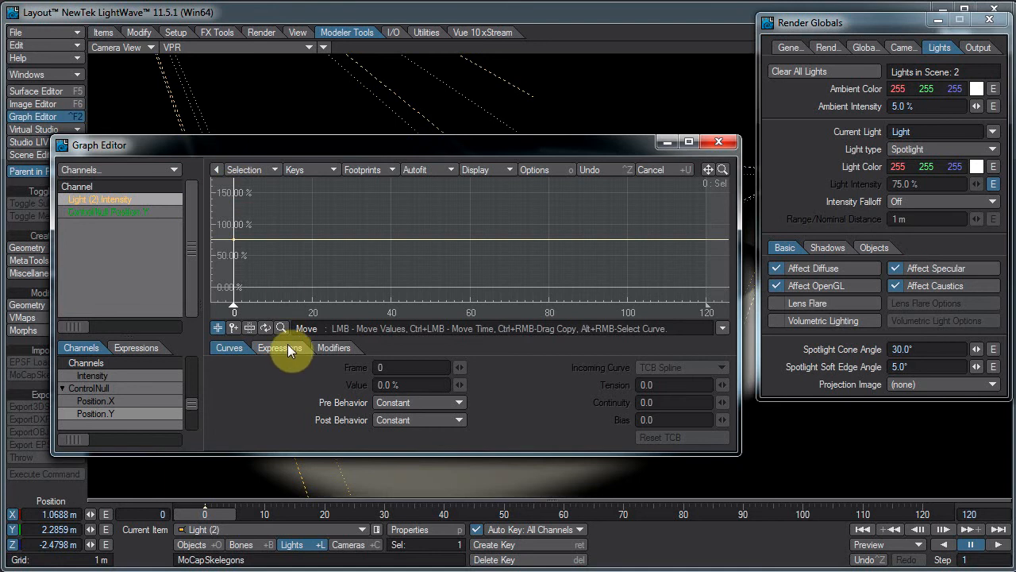
# - Switch to the Expressions tab, dismiss the key-selection error and reposition the Graph Editor beside the camera and Top views
pyautogui.click(279, 346)
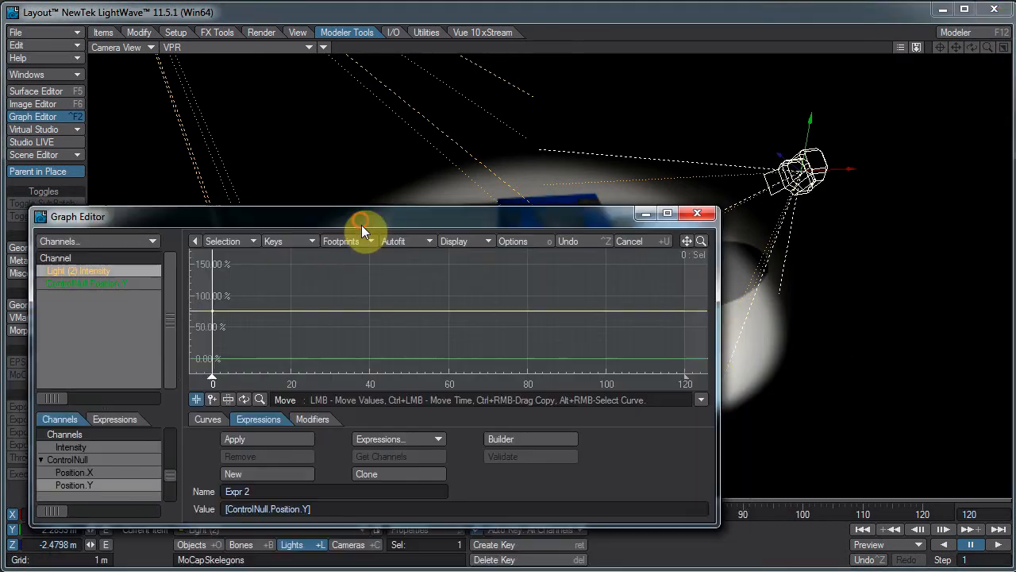
pyautogui.moveTo(667, 283)
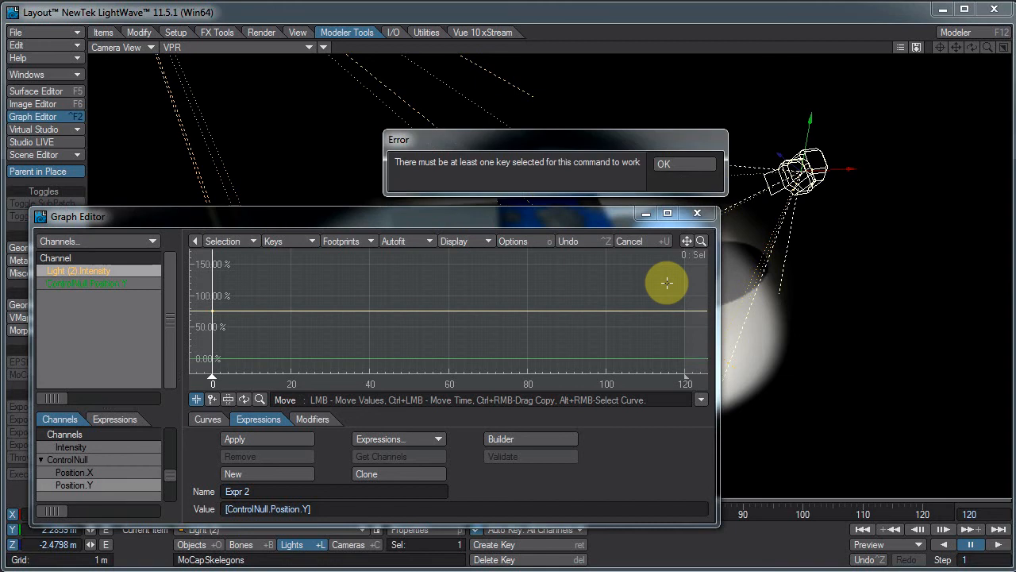
pyautogui.click(664, 163)
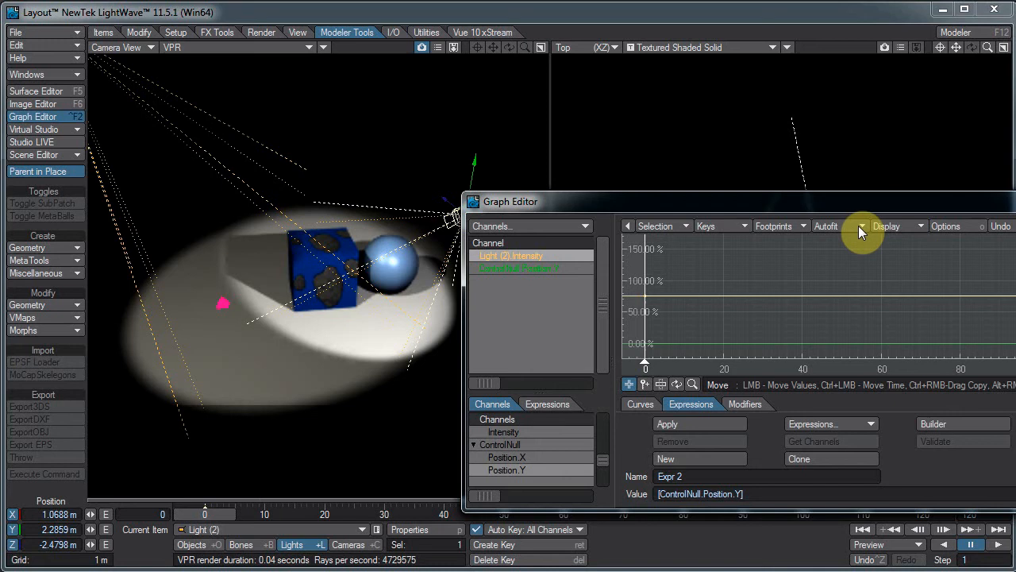
pyautogui.moveTo(510, 200); pyautogui.dragTo(406, 271)
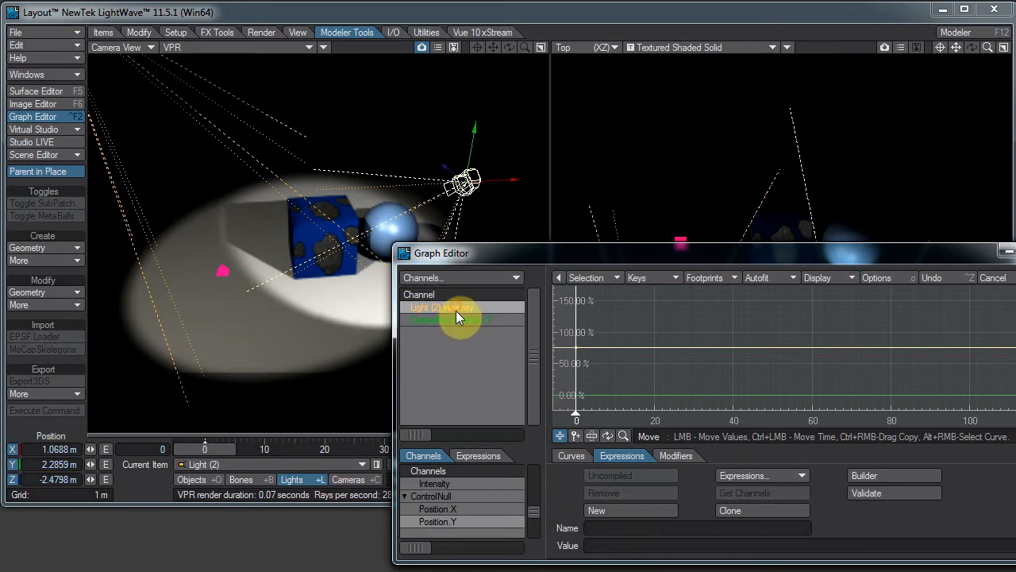
# - Build the lightFollow expression [ControlNull.Position.Y] and apply it to Light (2) Intensity
pyautogui.click(441, 308)
pyautogui.write('lightFollow')
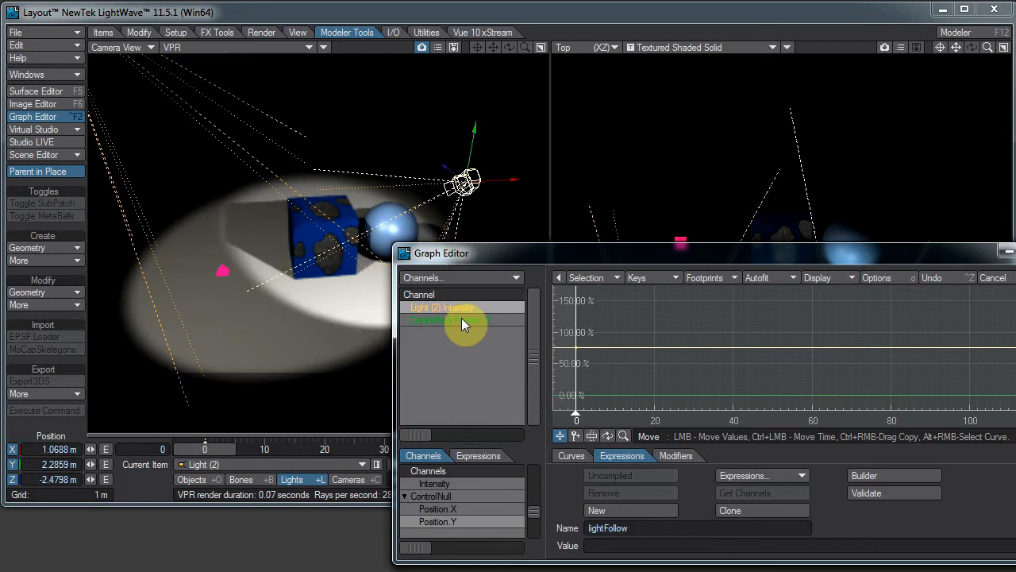
pyautogui.click(438, 521)
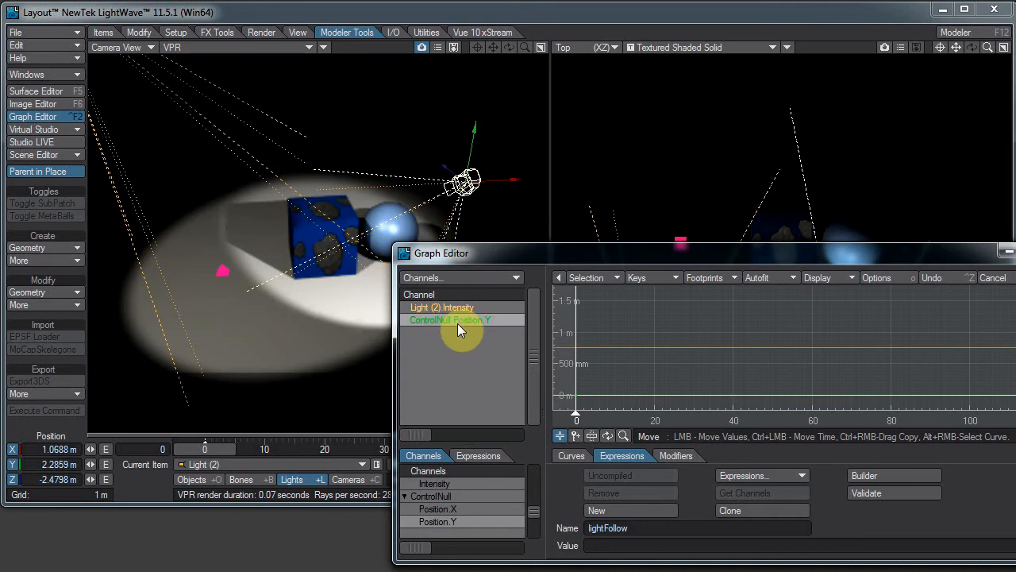
pyautogui.rightClick(450, 319)
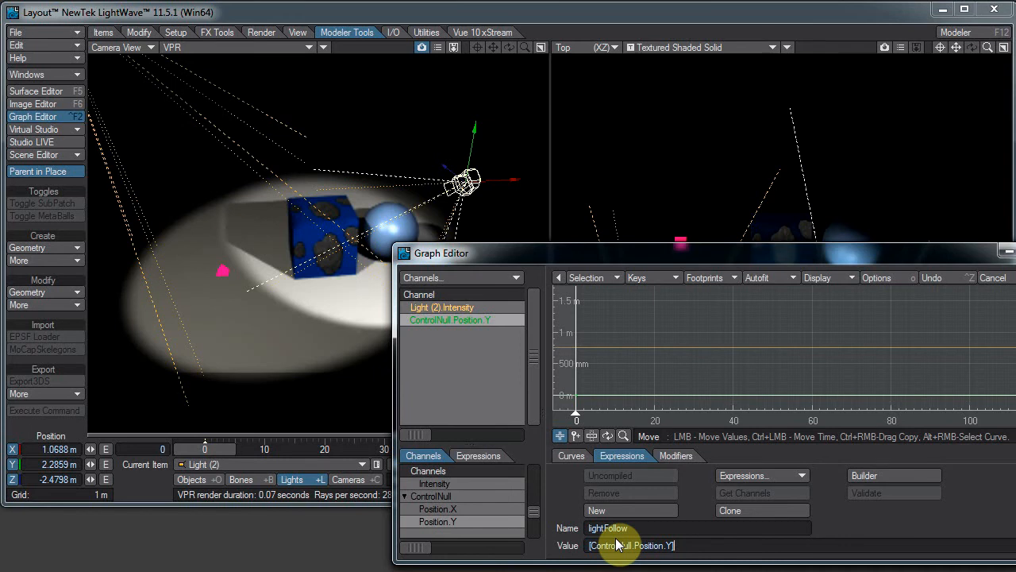
pyautogui.moveTo(489, 372)
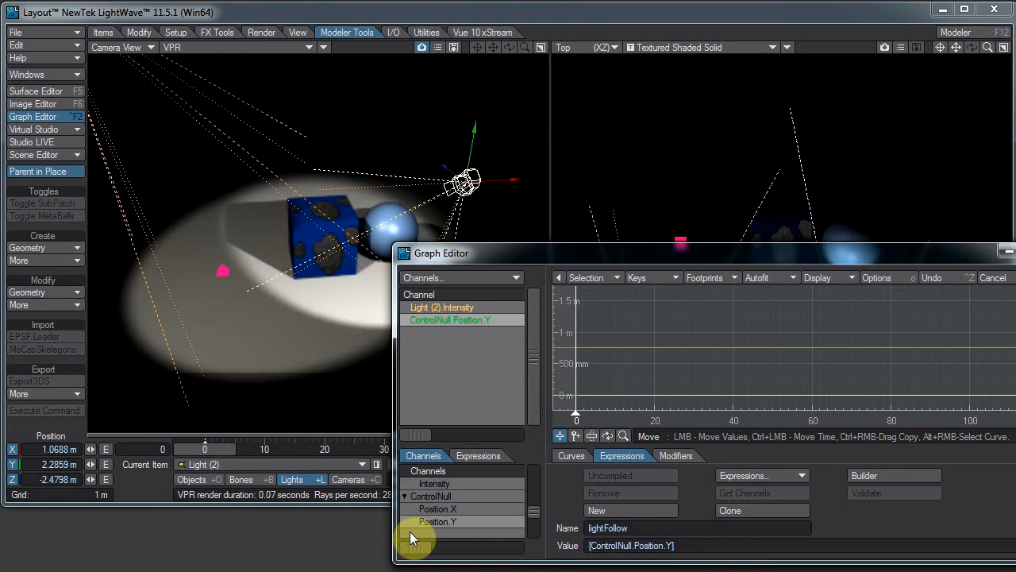
pyautogui.moveTo(708, 524)
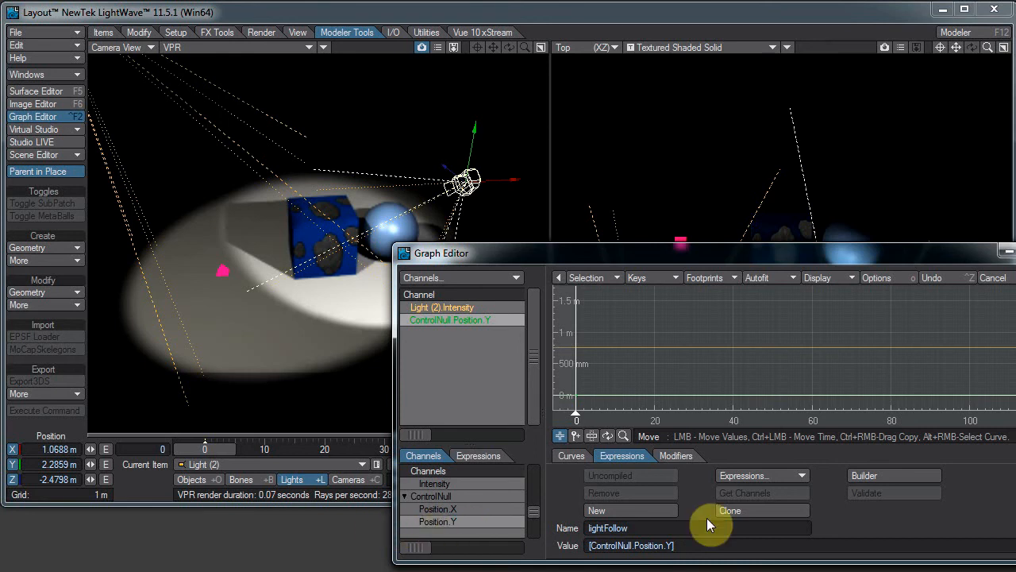
pyautogui.moveTo(706, 546)
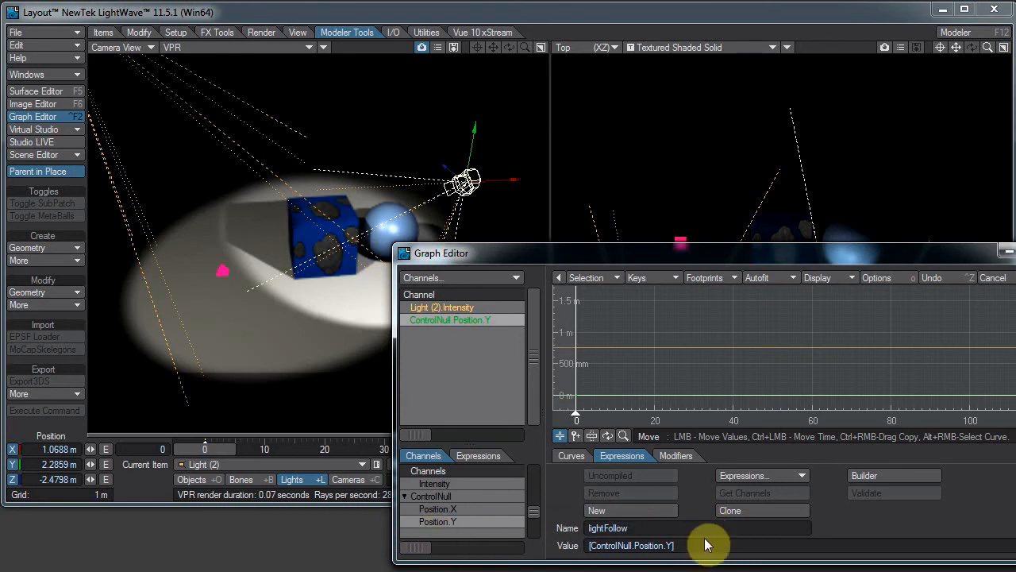
pyautogui.moveTo(476, 365)
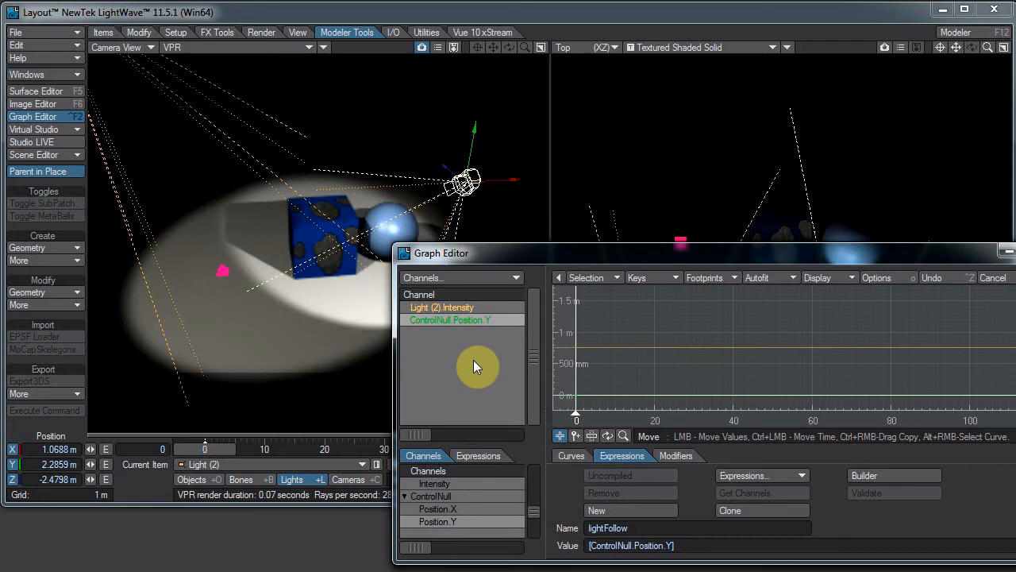
pyautogui.click(441, 308)
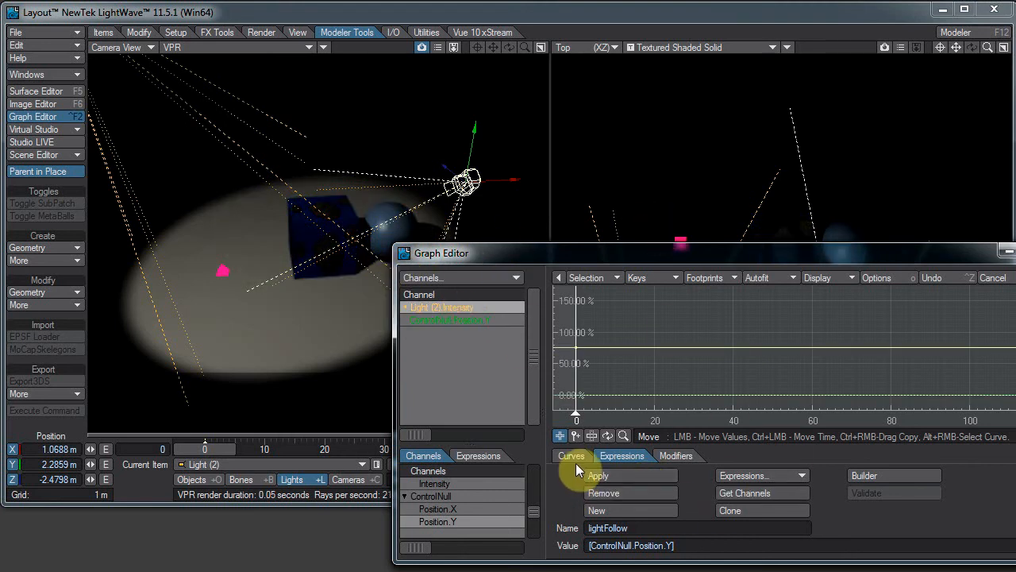
# - Review the Intensity channel's modifiers and key values to check the applied expression
pyautogui.click(676, 454)
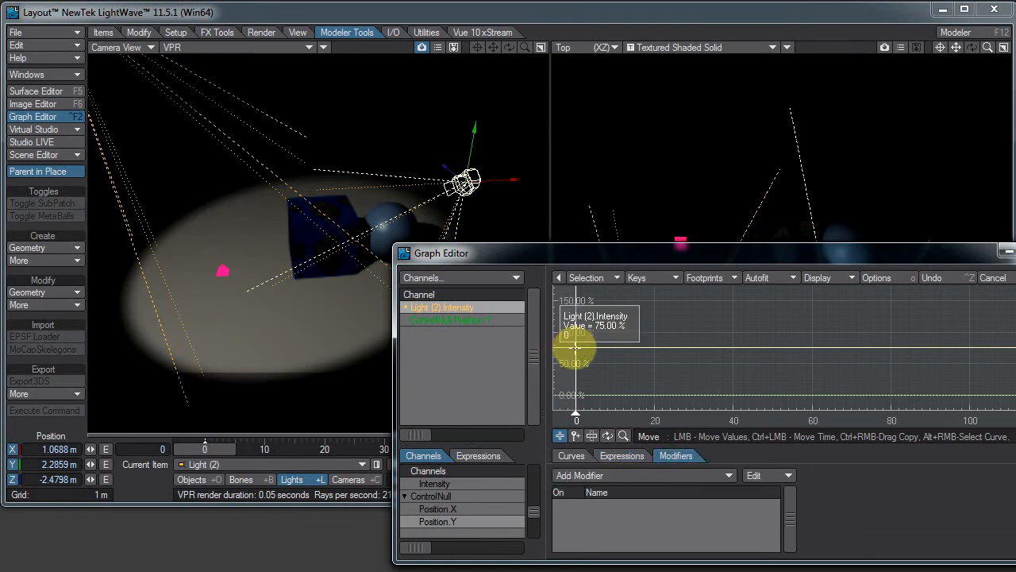
pyautogui.click(572, 454)
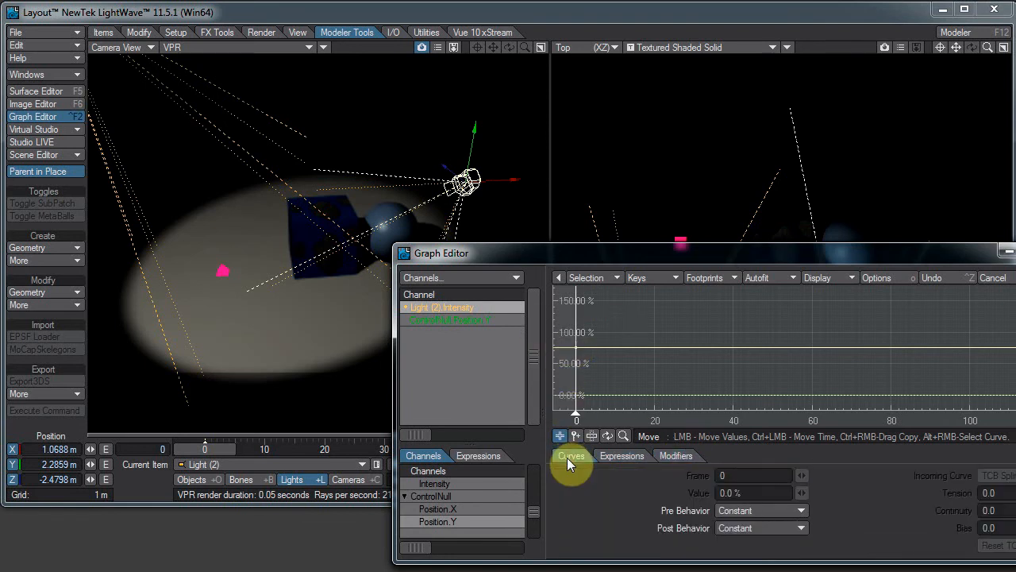
pyautogui.click(676, 454)
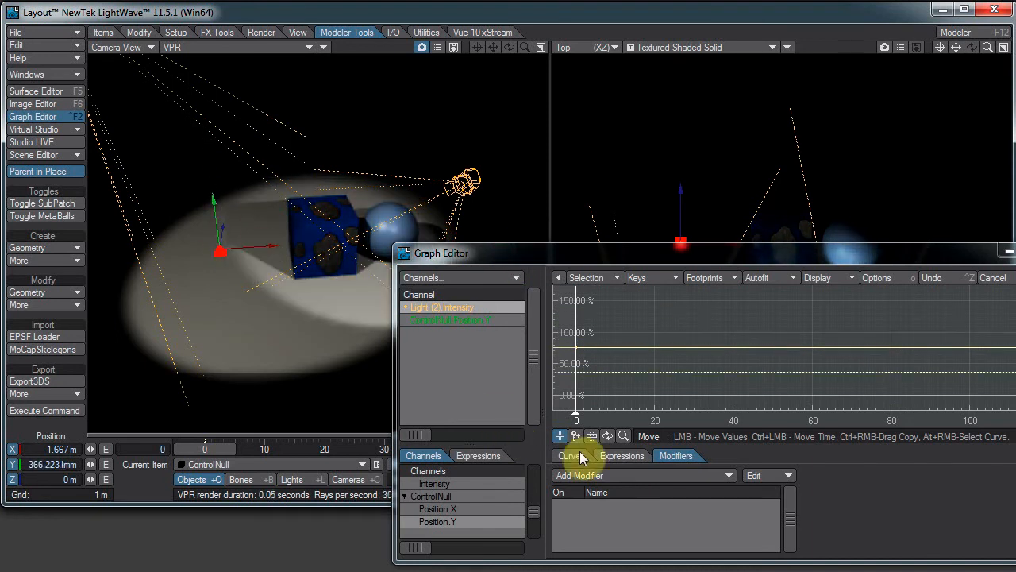
# - Change lightFollow to [ControlNull.Position.Y]*5 and move ControlNull to see the stronger light response
pyautogui.click(622, 454)
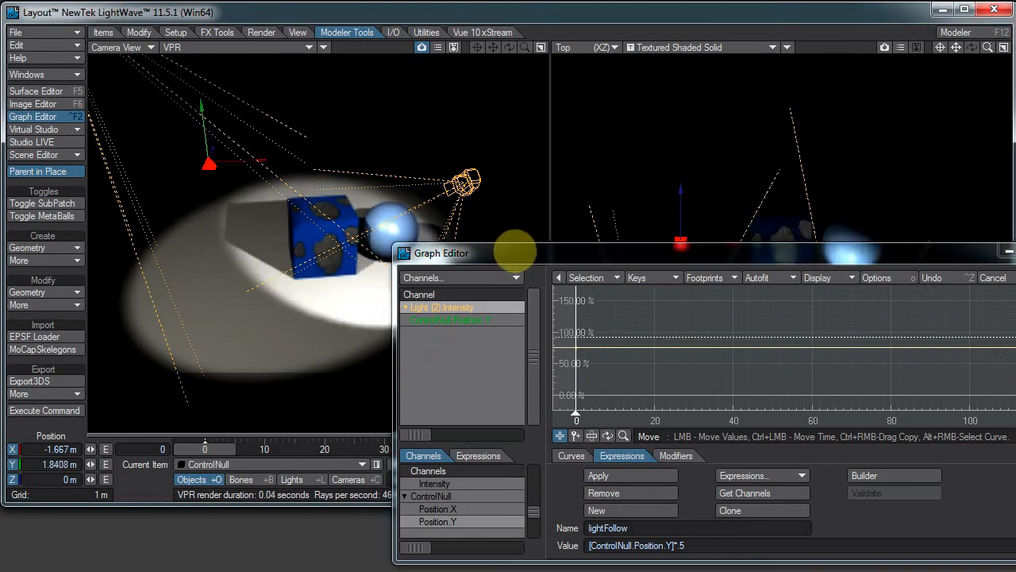
pyautogui.moveTo(516, 250); pyautogui.dragTo(156, 391)
pyautogui.write('1')
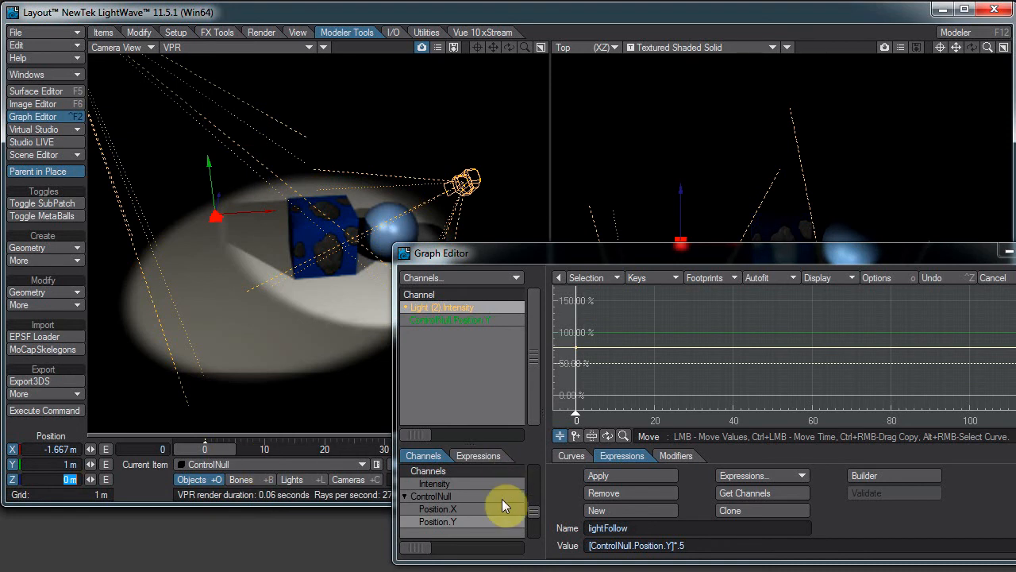
# - Try adding a Channel Follower from Add Modifier before closing the Graph Editor
pyautogui.click(676, 454)
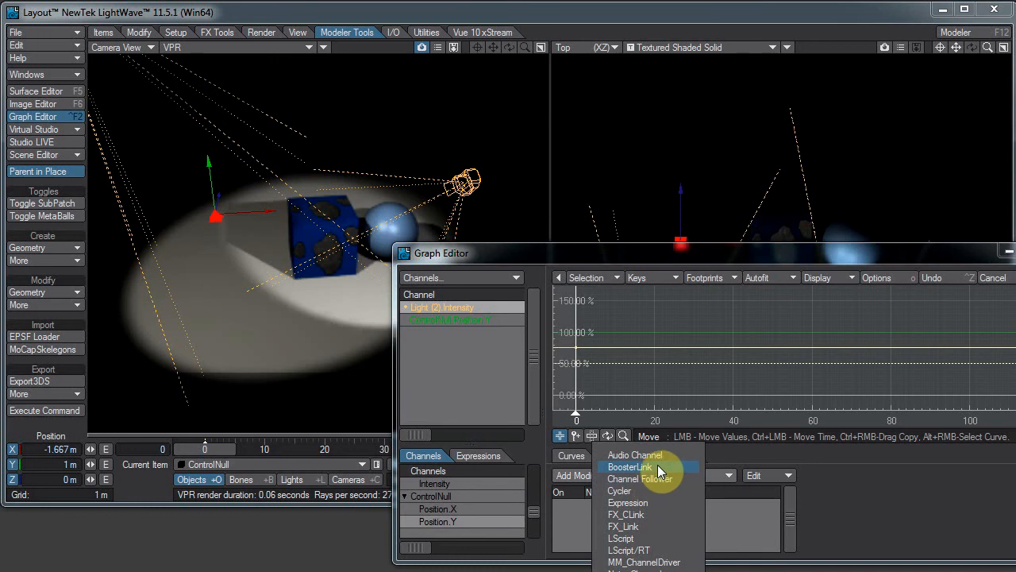
pyautogui.moveTo(660, 467)
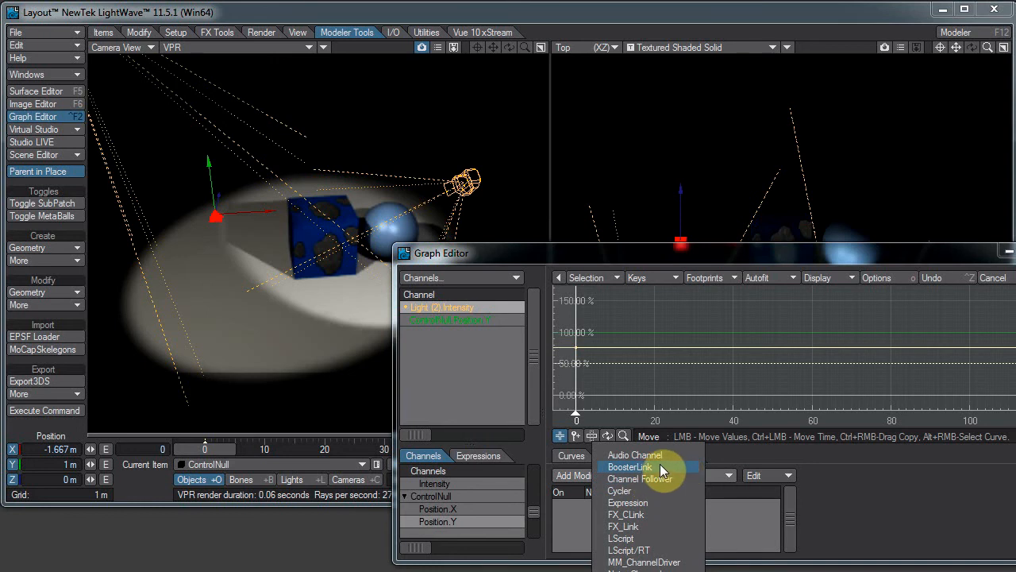
pyautogui.click(676, 454)
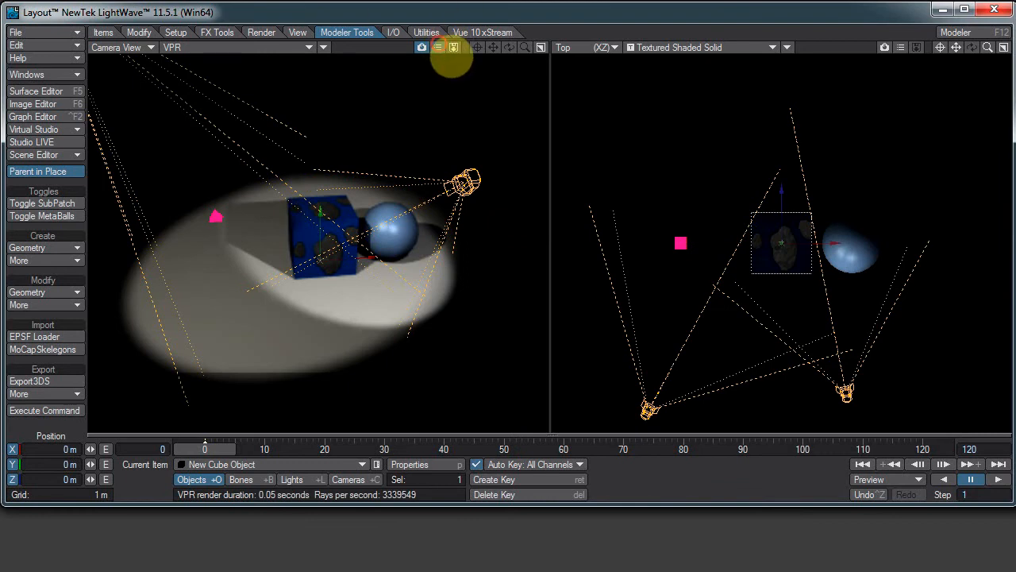
# - Check the VPR options, then load the Cube surface of New Cubes Object in the Surface Editor
pyautogui.click(454, 48)
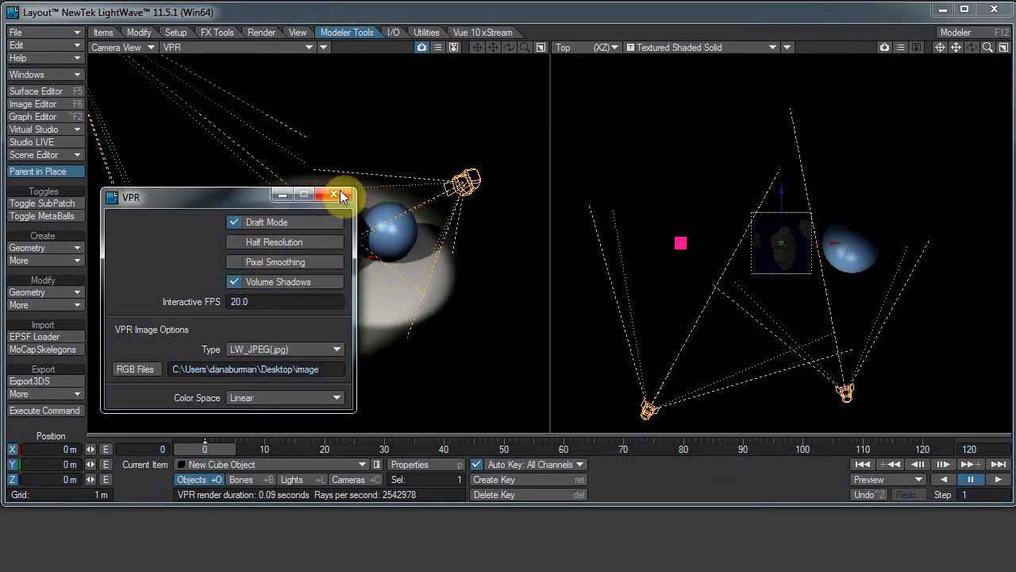
pyautogui.click(333, 195)
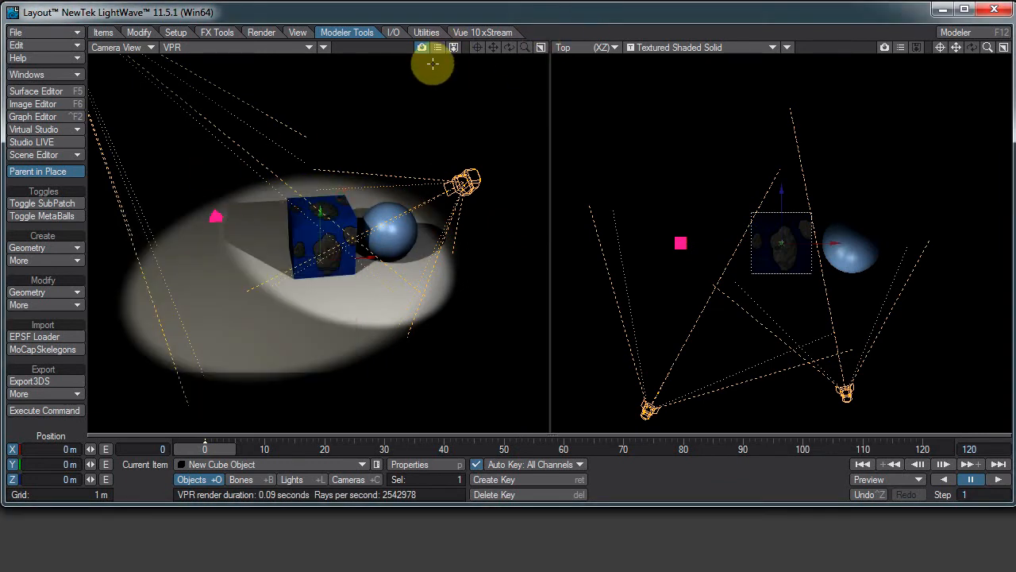
pyautogui.moveTo(432, 67); pyautogui.dragTo(210, 219)
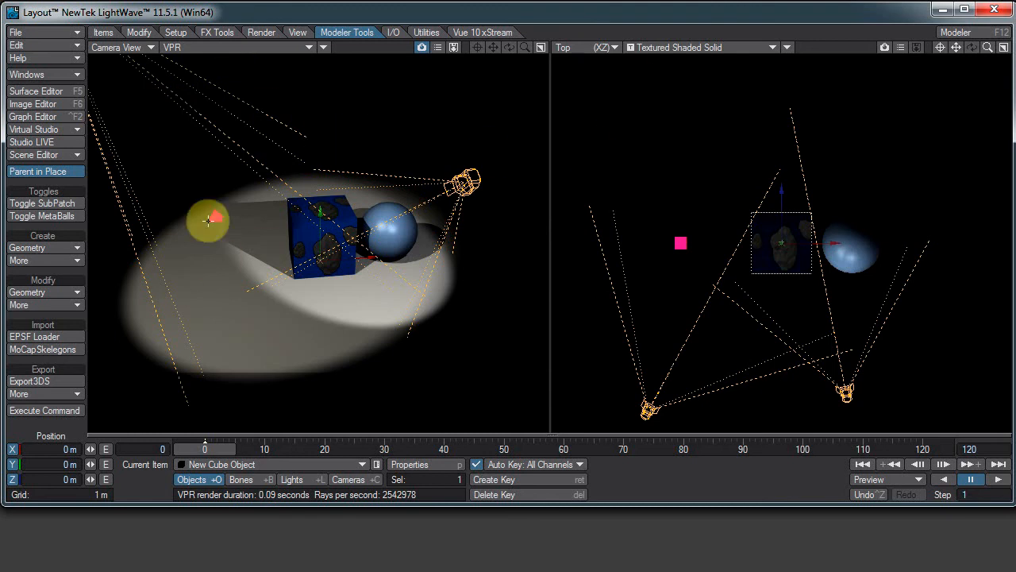
pyautogui.click(35, 91)
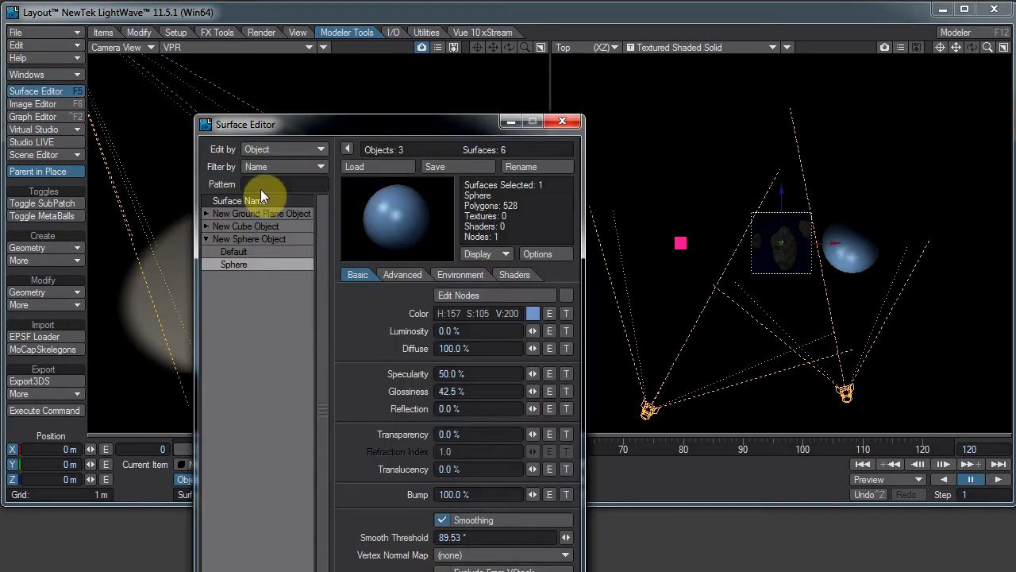
pyautogui.click(562, 120)
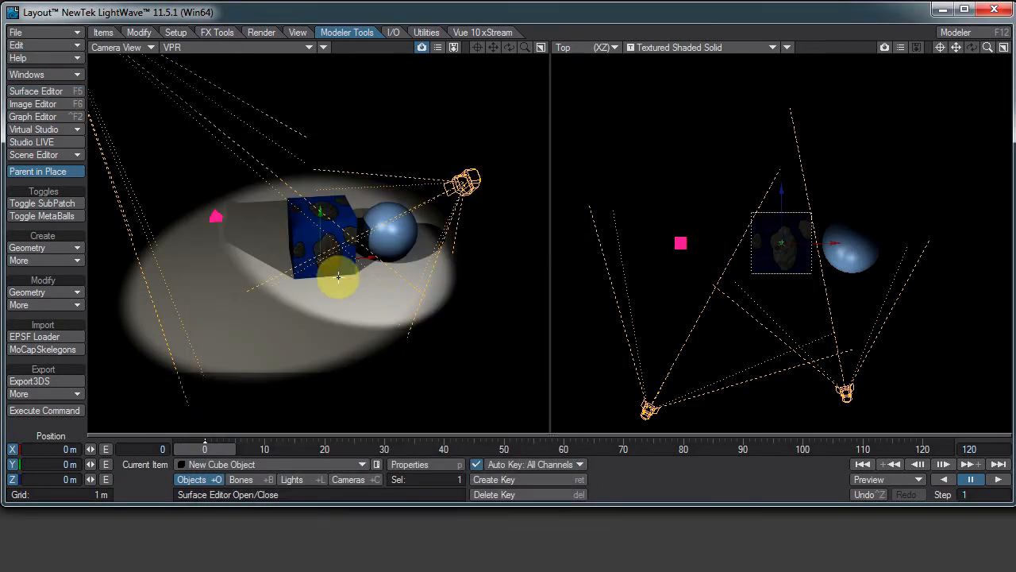
pyautogui.click(35, 90)
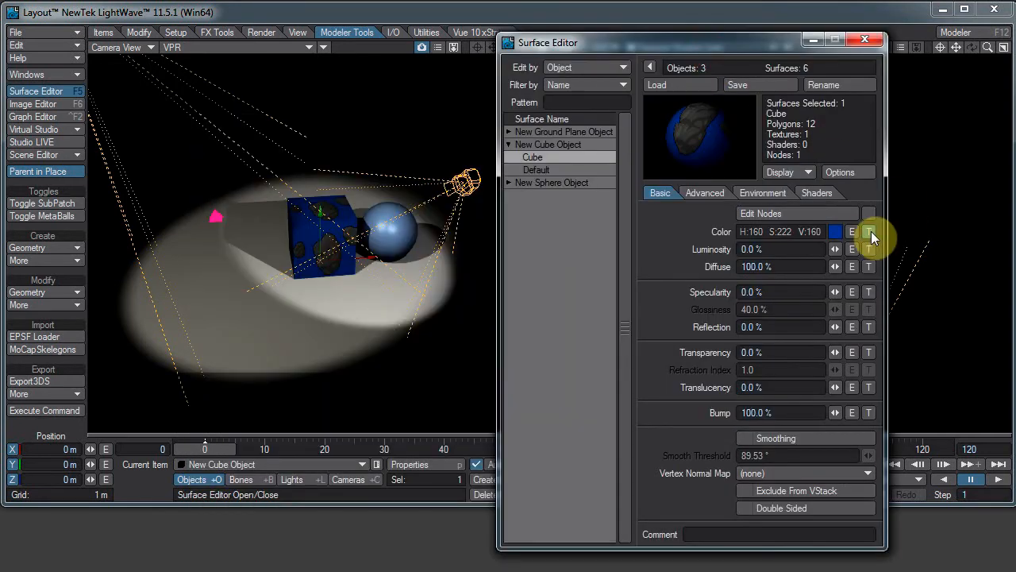
# - Add a Channel Follower modifier to the cube colour texture layer's opacity channel
pyautogui.click(869, 232)
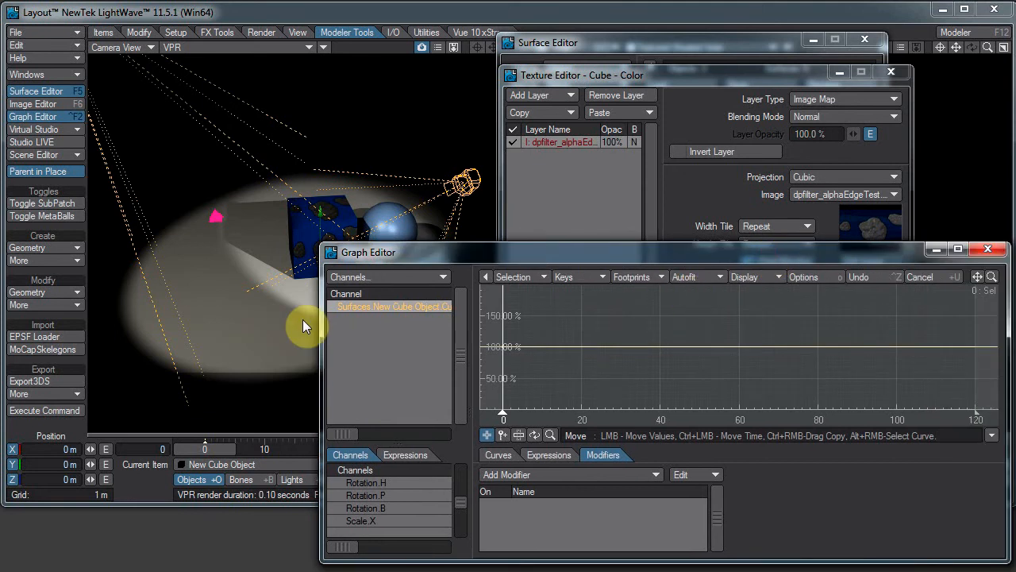
pyautogui.moveTo(654, 451)
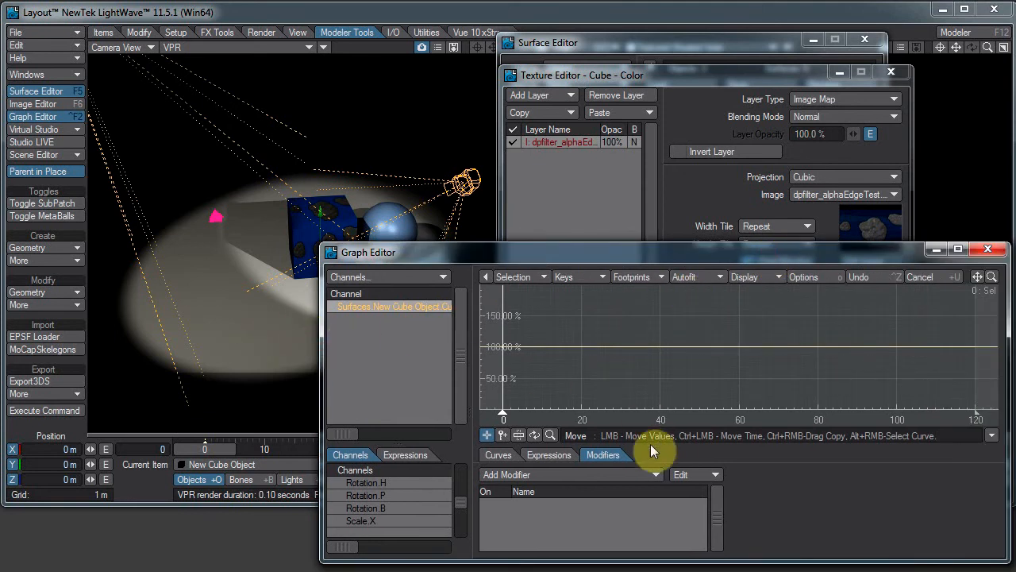
pyautogui.click(712, 473)
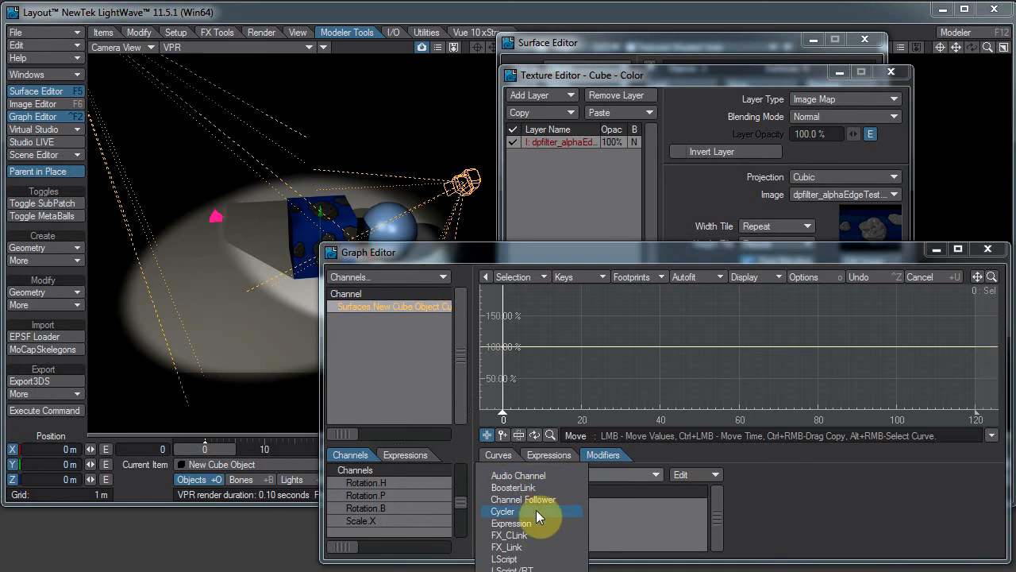
pyautogui.click(523, 498)
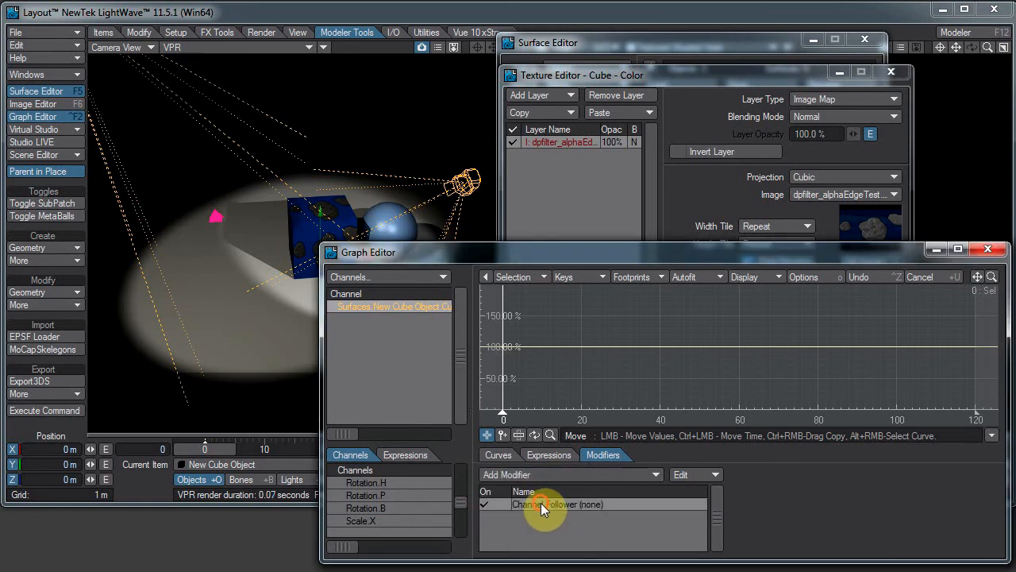
# - Make the opacity Channel Follower track Light (2) Position.Y
pyautogui.doubleClick(559, 505)
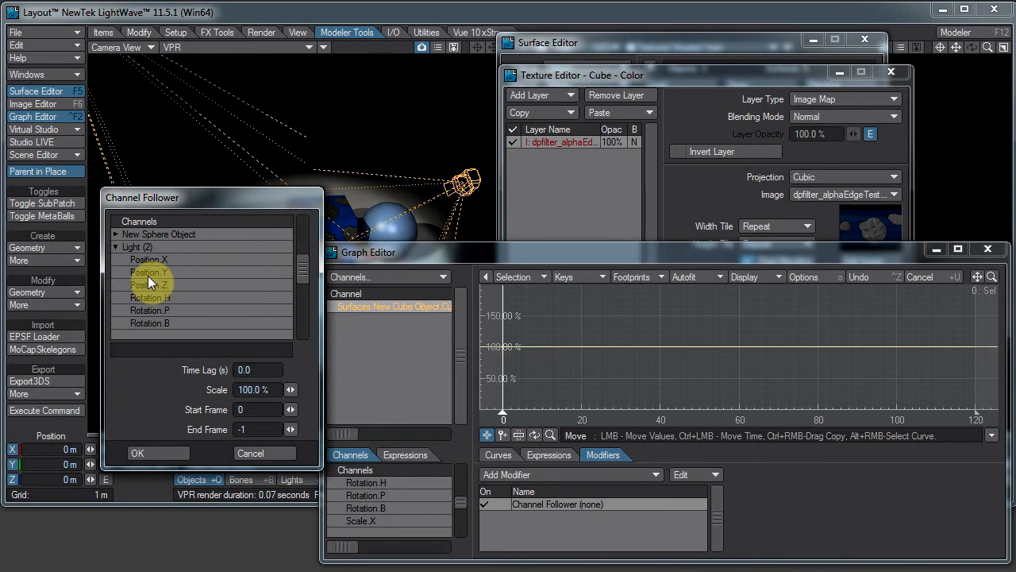
pyautogui.click(136, 453)
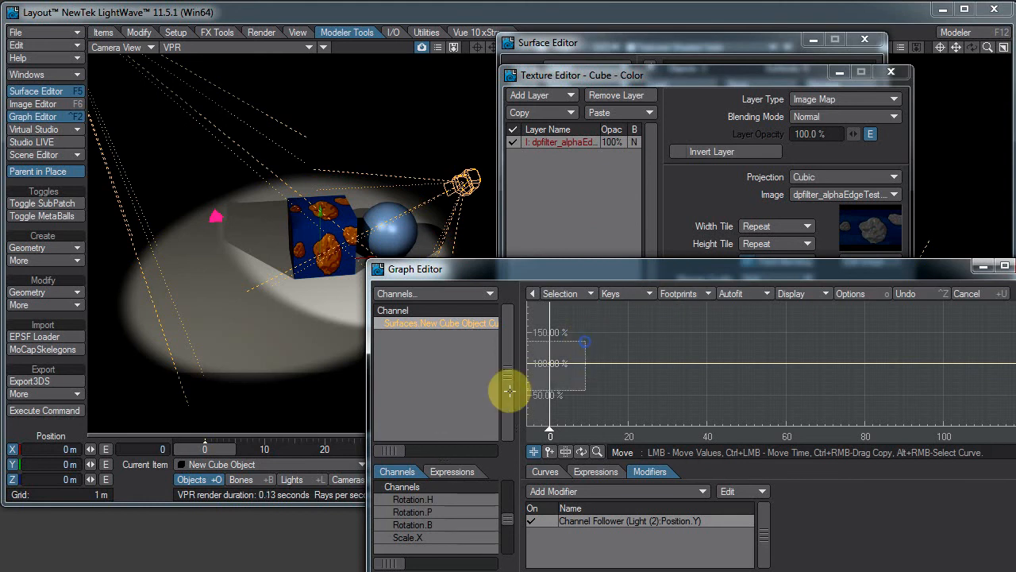
pyautogui.click(544, 470)
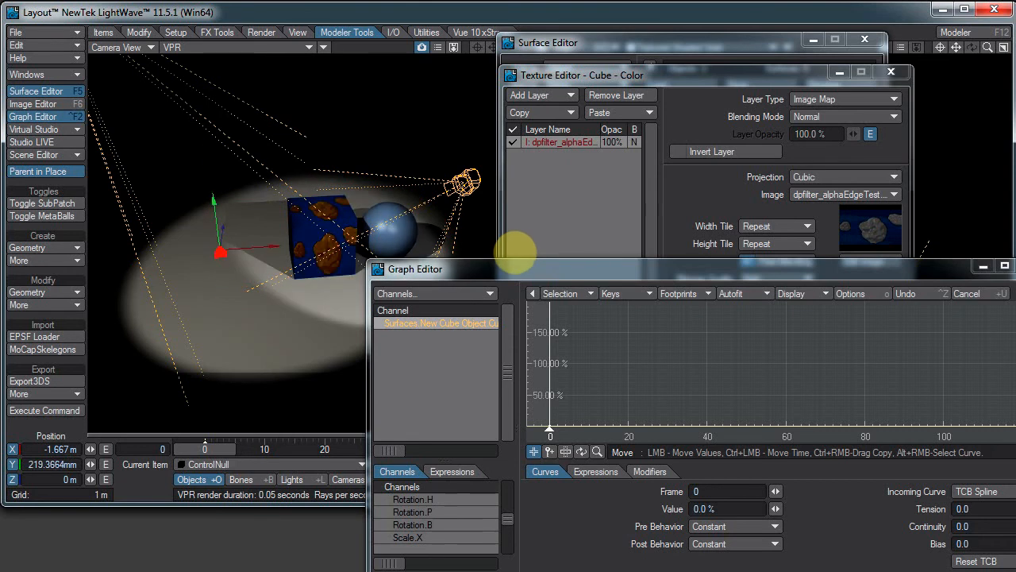
# - Retarget the opacity Channel Follower to ControlNull Position.Y
pyautogui.click(649, 471)
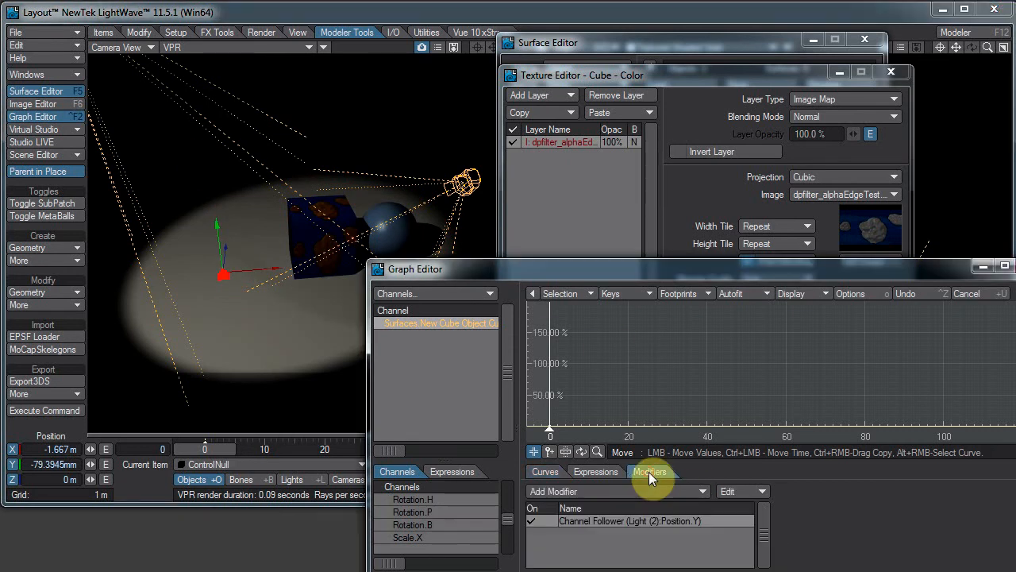
pyautogui.doubleClick(629, 521)
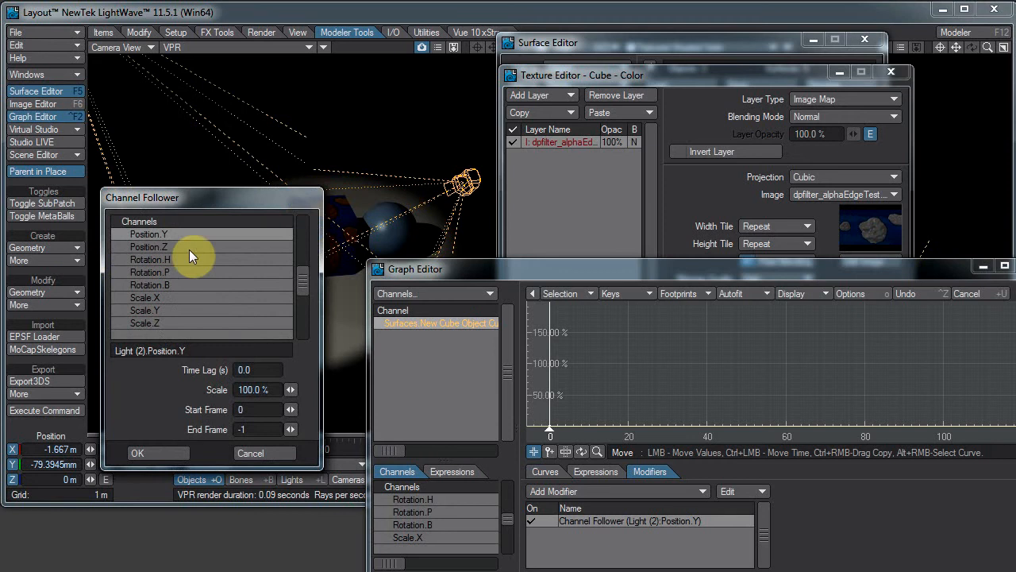
pyautogui.scroll(-3)
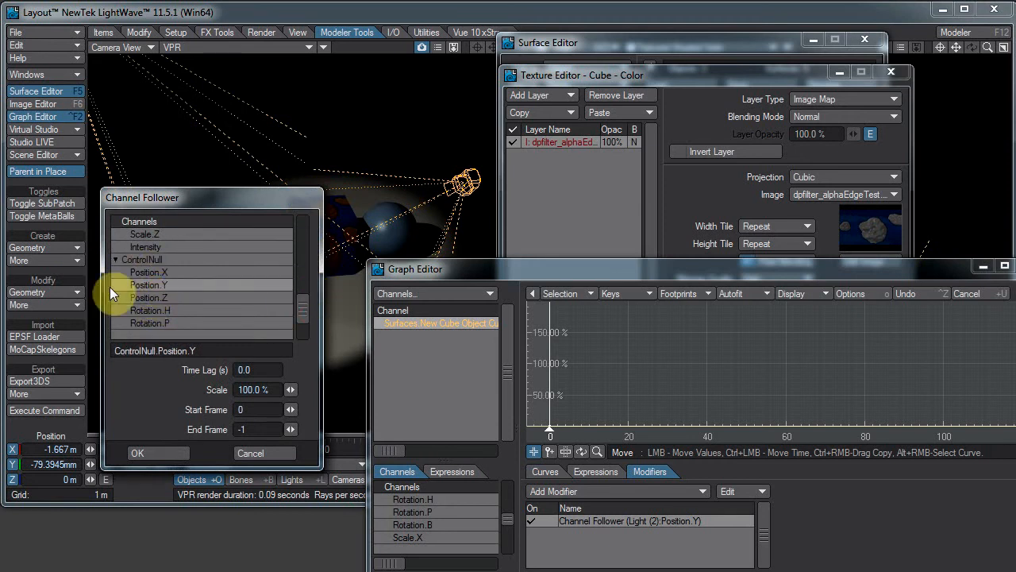
pyautogui.click(137, 452)
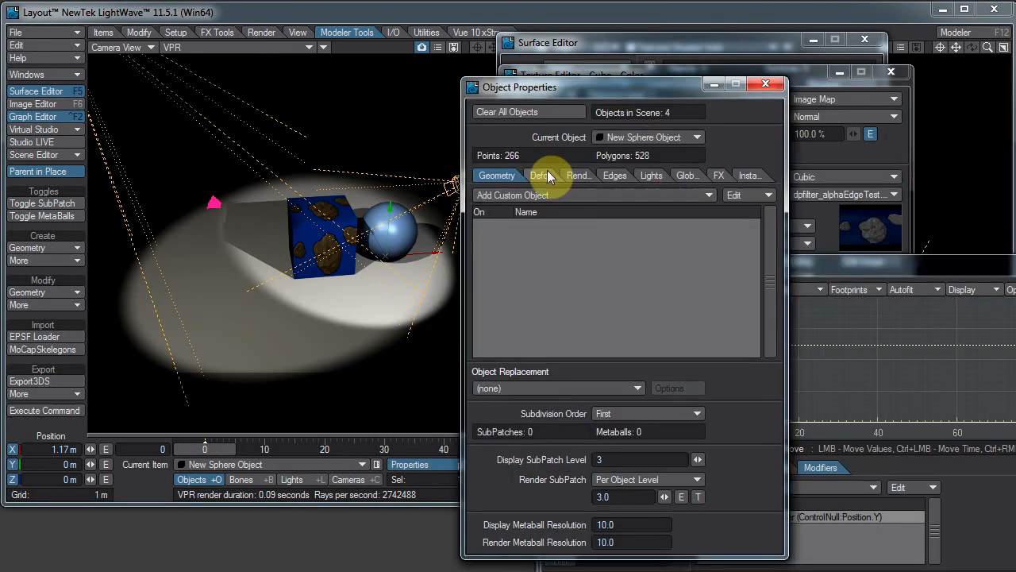
# - Give the sphere's Dissolve channel a Channel Follower tracking ControlNull Position.Y
pyautogui.click(568, 174)
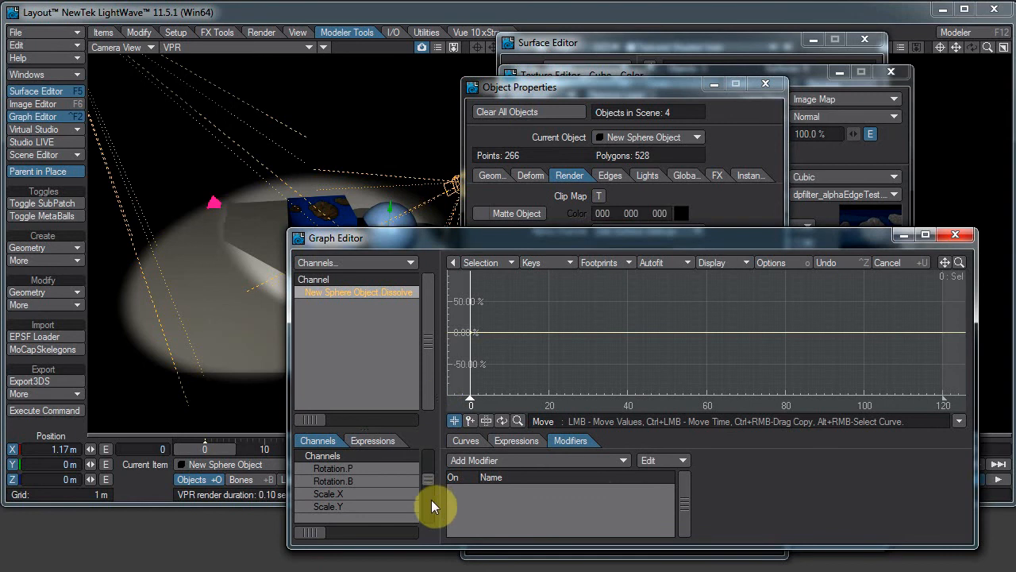
pyautogui.moveTo(595, 467)
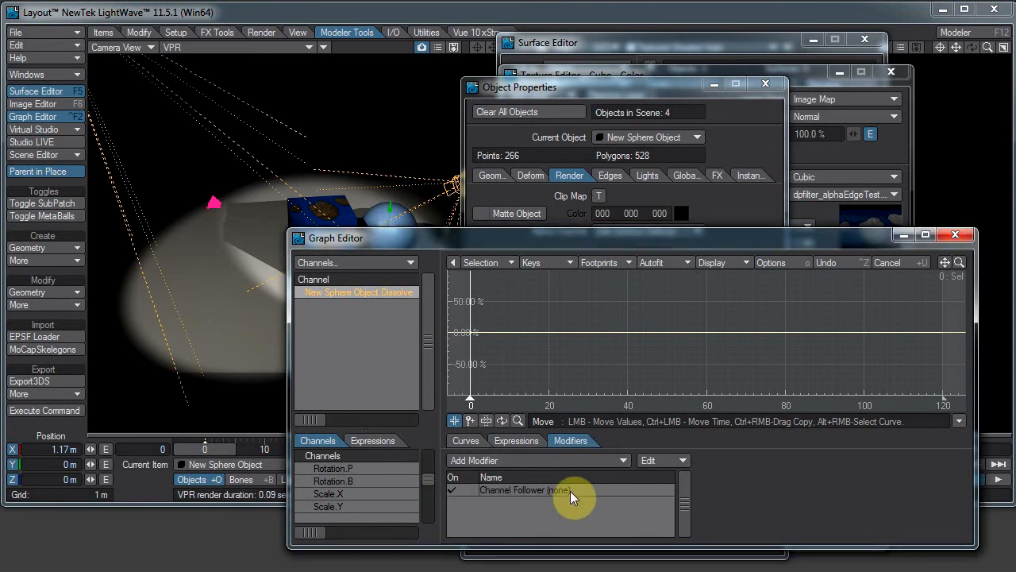
pyautogui.doubleClick(524, 489)
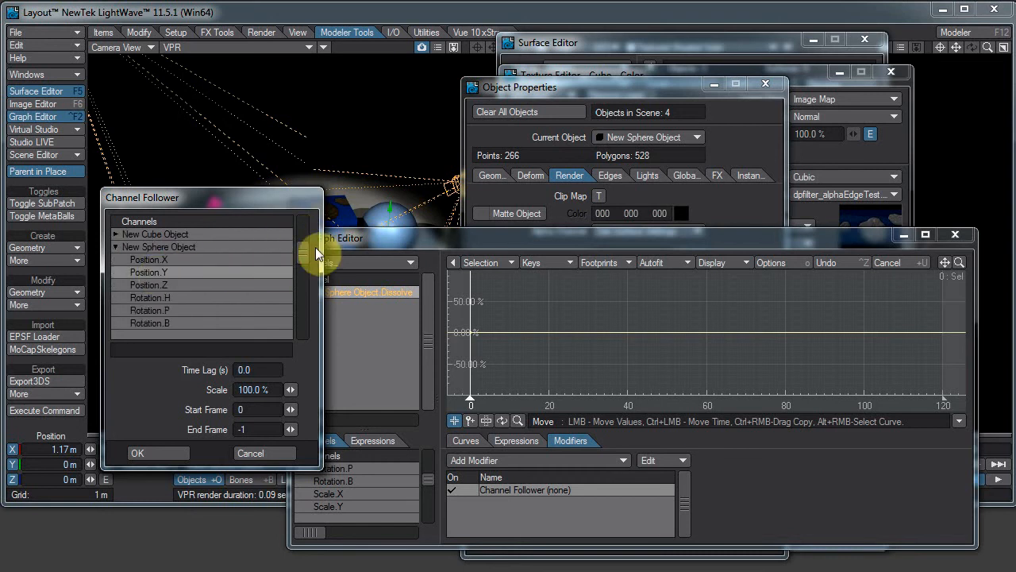
pyautogui.scroll(-3)
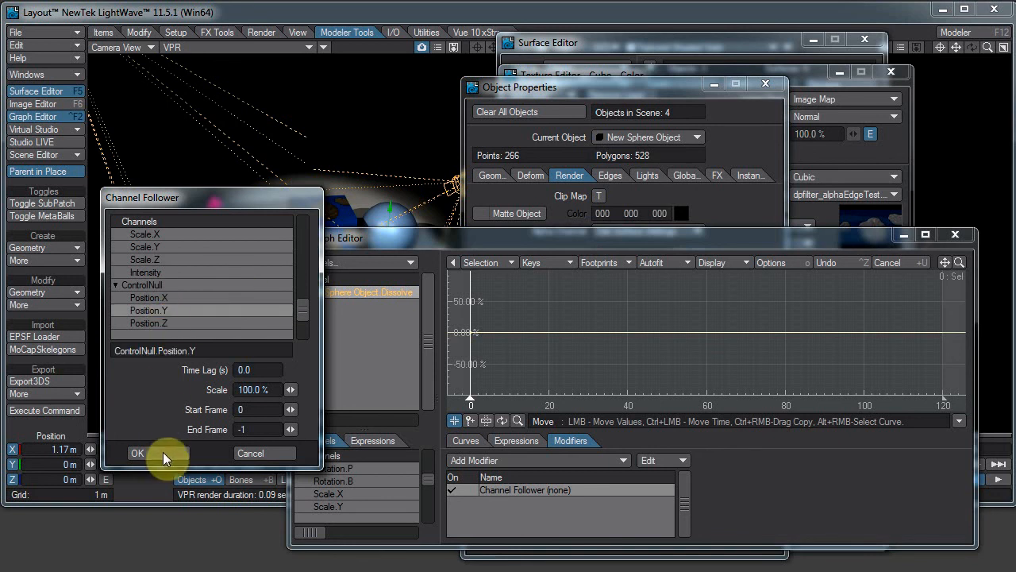
pyautogui.click(137, 453)
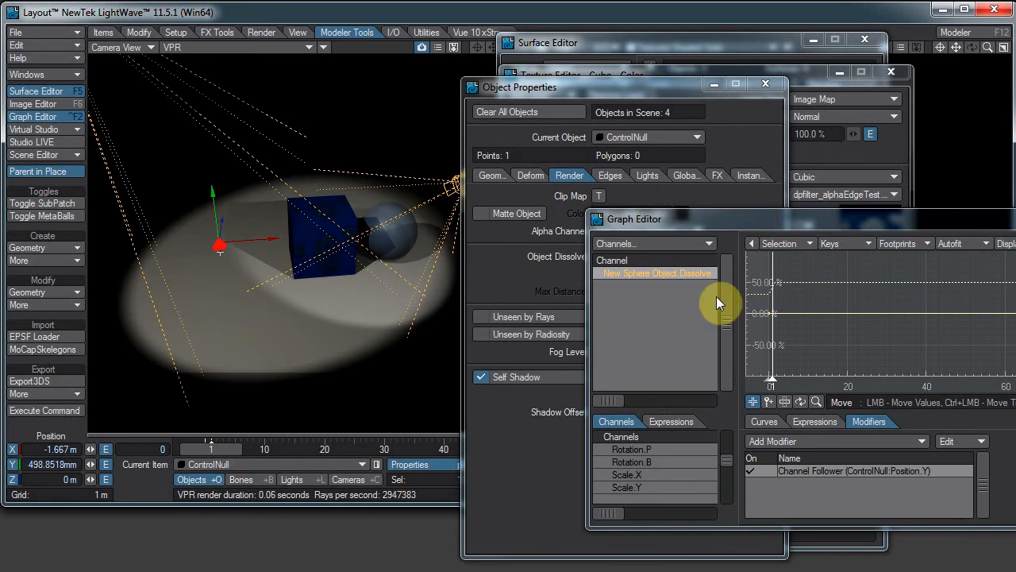
# - Set the dissolve Channel Follower scale to -100% and return to the first frame
pyautogui.doubleClick(858, 470)
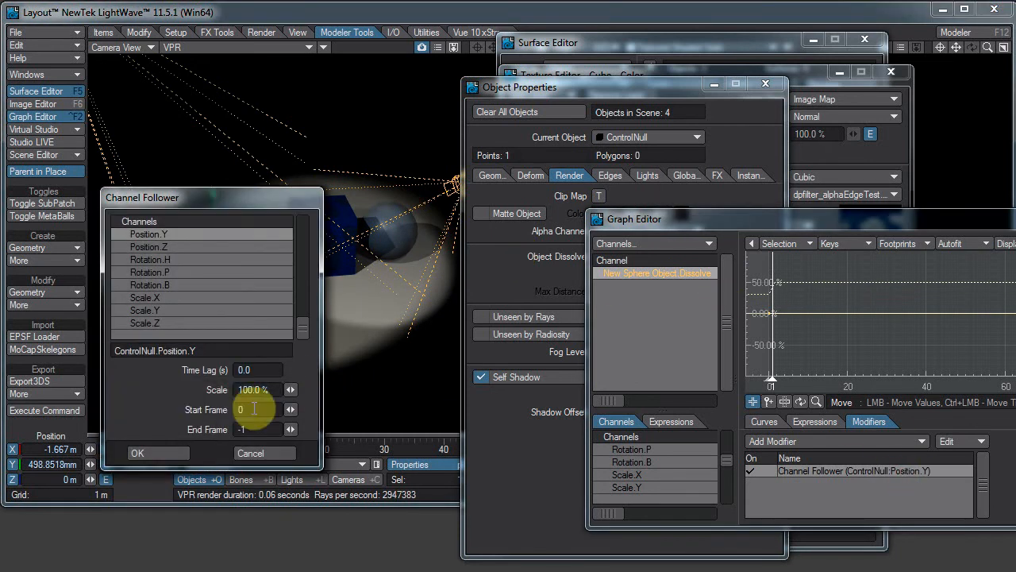
pyautogui.moveTo(532, 394)
pyautogui.write('-100')
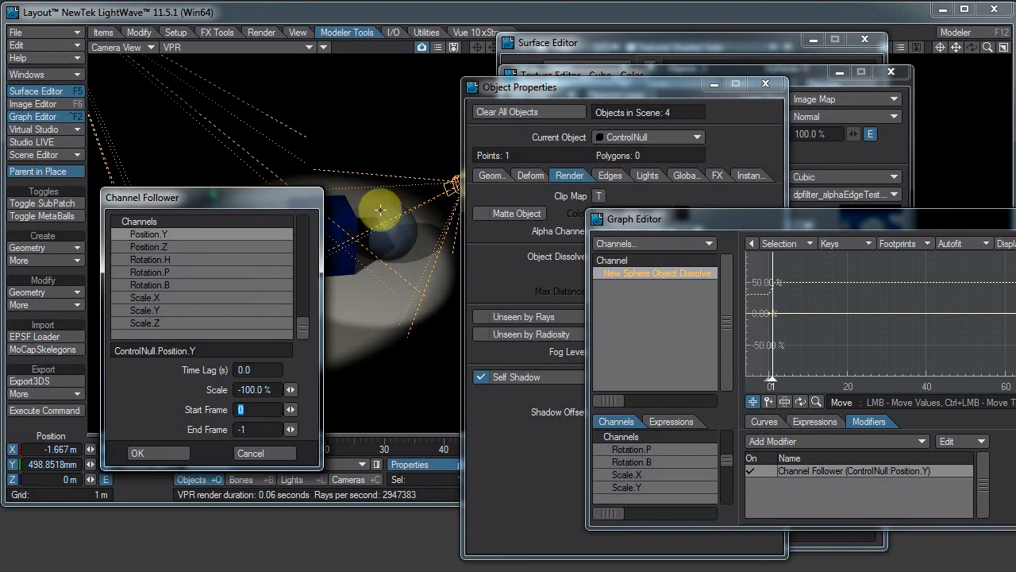
pyautogui.click(136, 453)
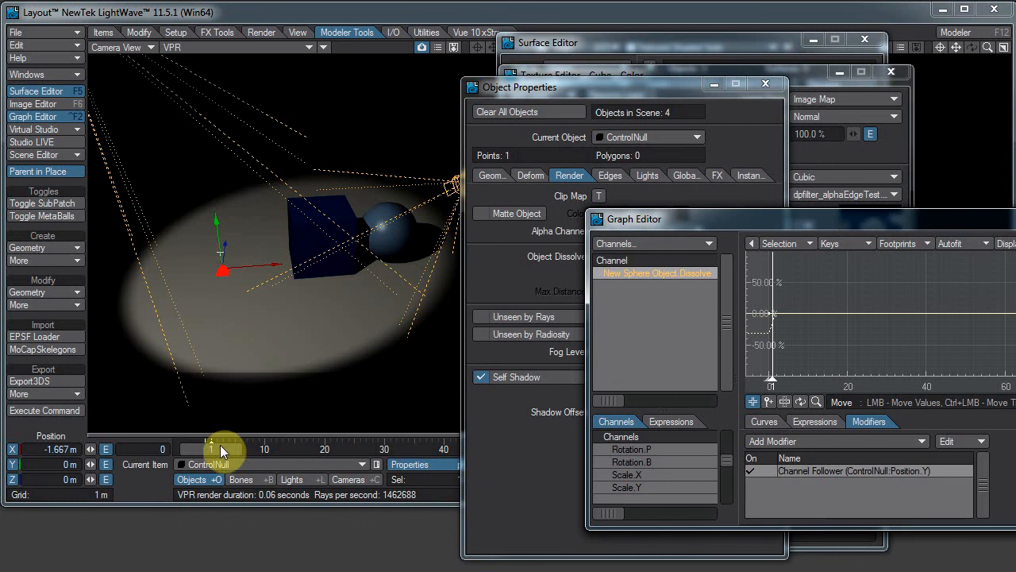
pyautogui.moveTo(226, 451); pyautogui.dragTo(212, 451)
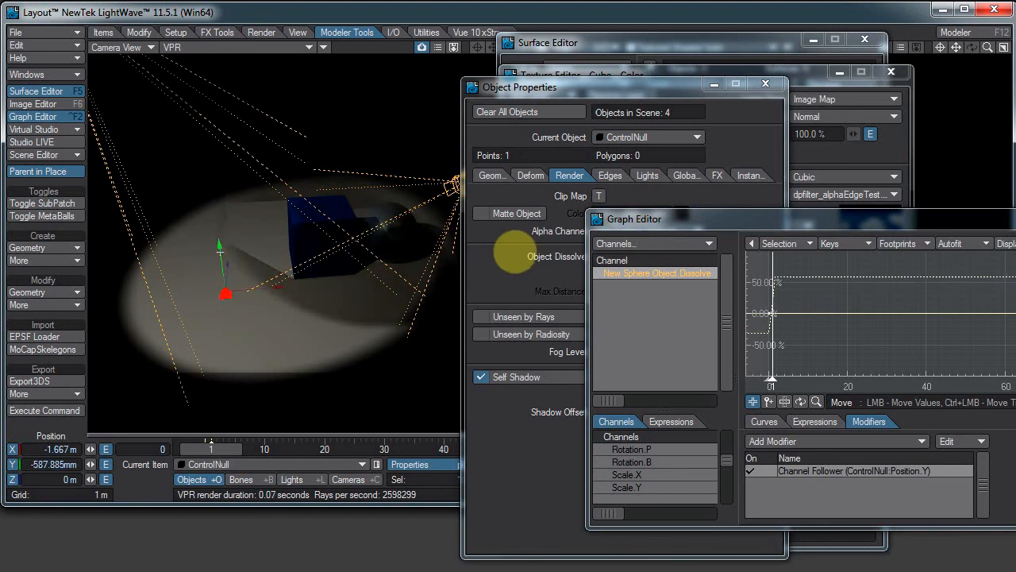
# - Lower ControlNull below ground to test the sphere dissolving, then review the follower settings
pyautogui.moveTo(514, 253); pyautogui.dragTo(165, 319)
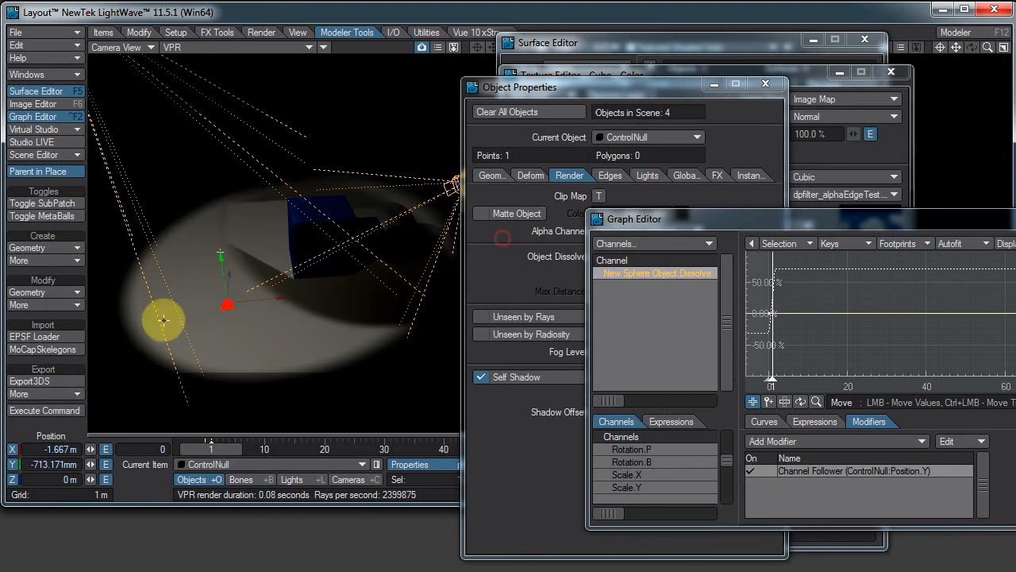
pyautogui.doubleClick(855, 470)
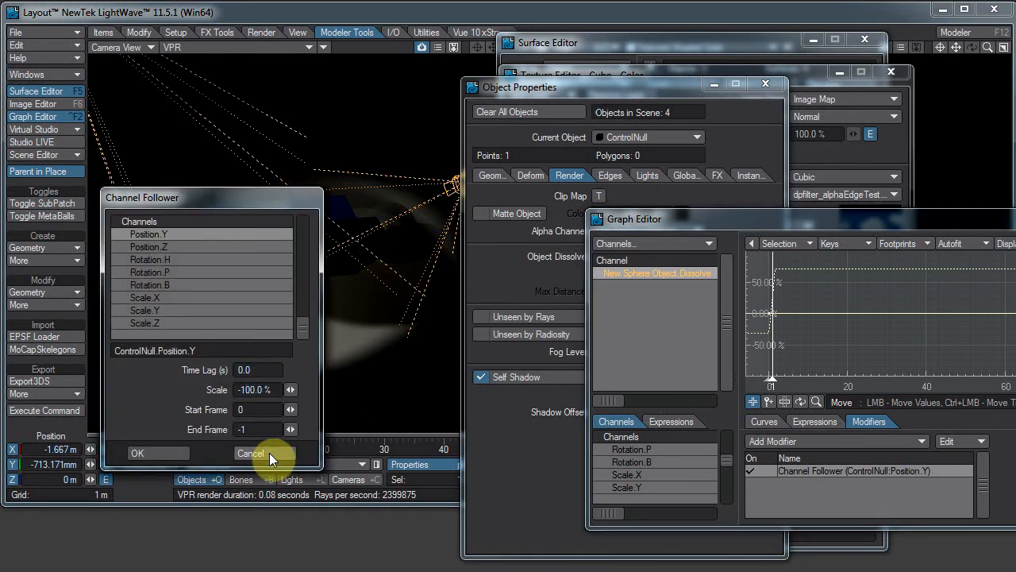
pyautogui.click(251, 452)
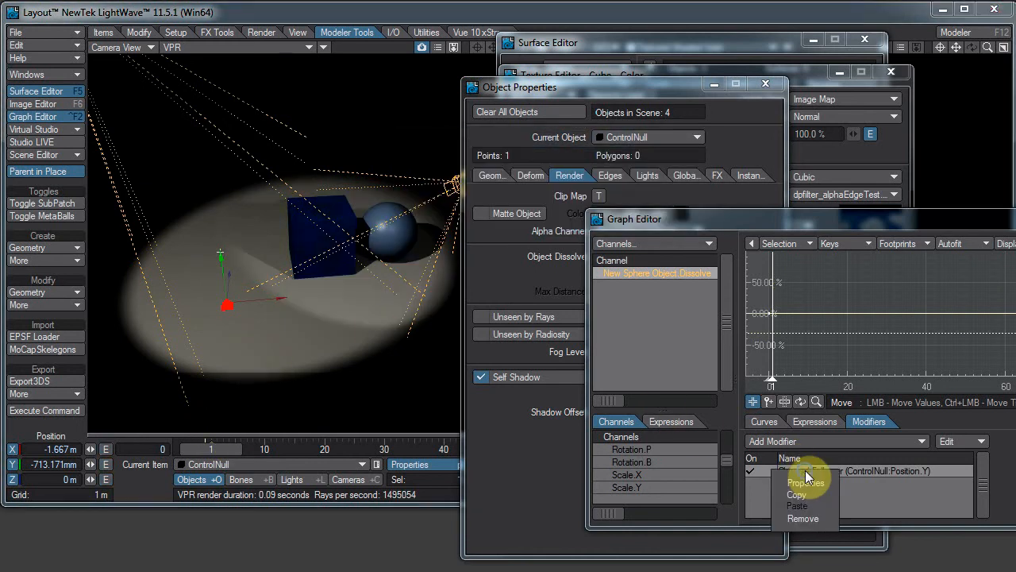
# - Replace the Channel Follower with a Textured Channel modifier at scale 1.00 and edit its texture
pyautogui.click(804, 518)
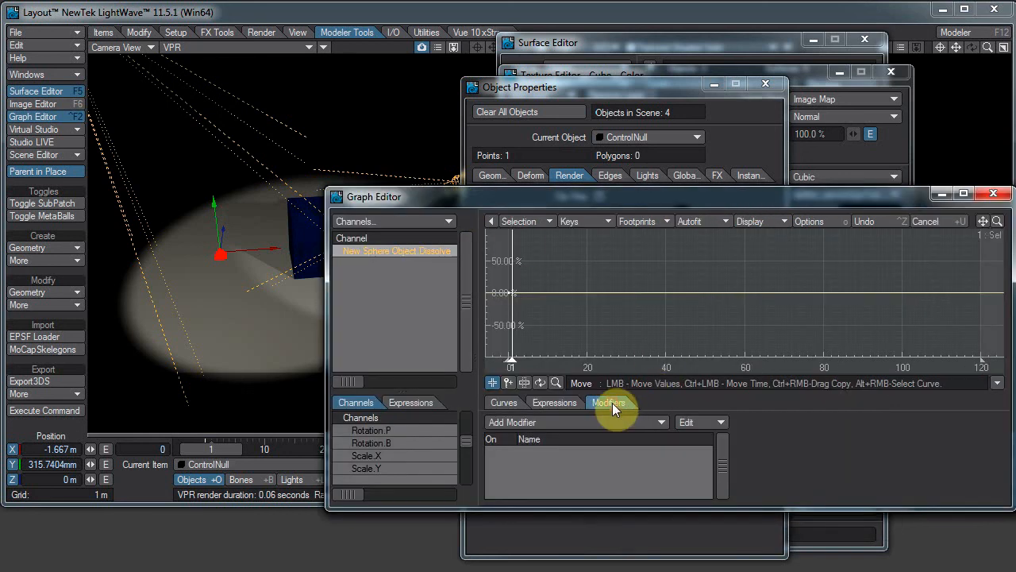
pyautogui.click(575, 422)
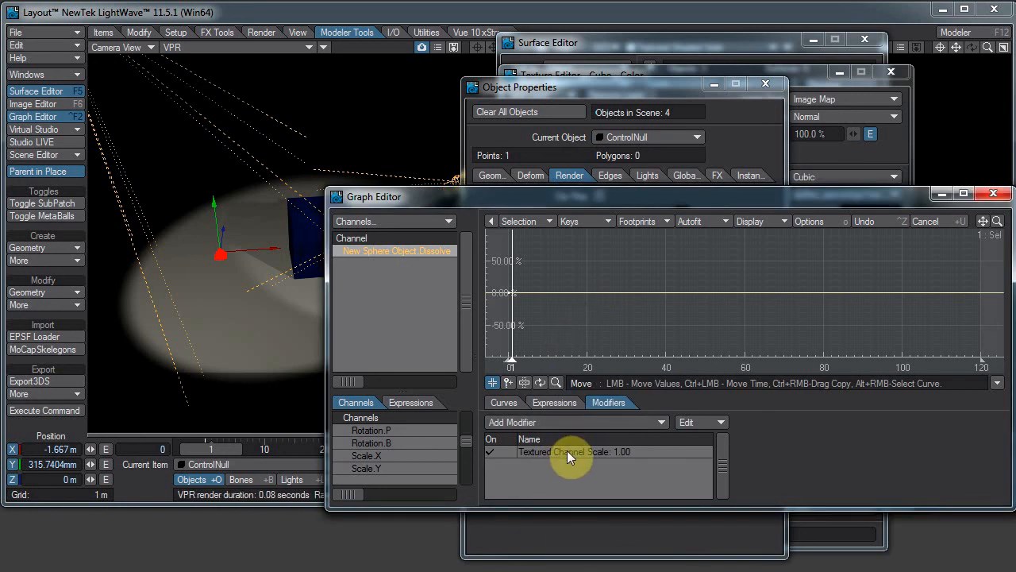
pyautogui.doubleClick(571, 451)
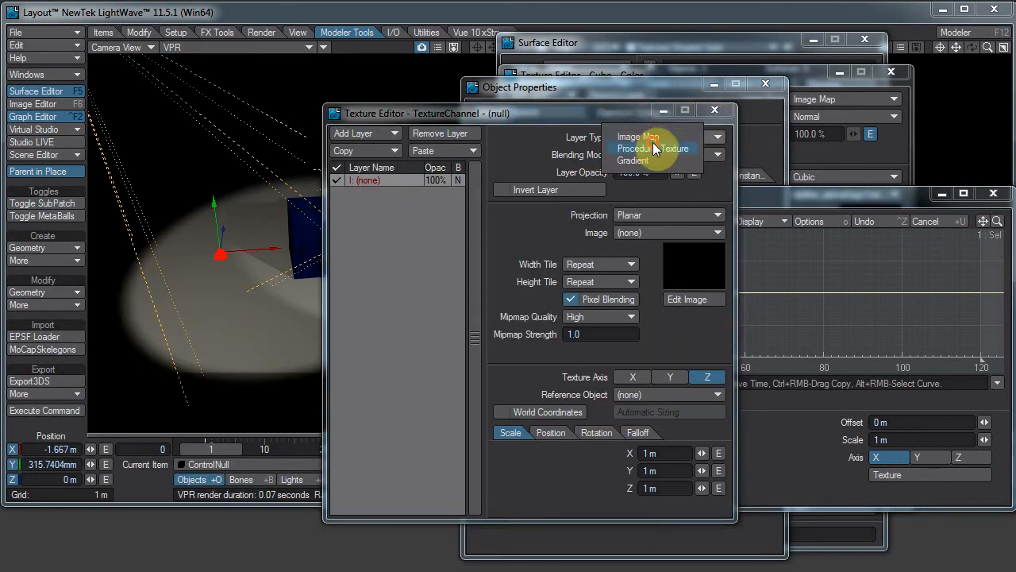
# - Make the texture layer a Node Editor procedural and enter its node network
pyautogui.click(651, 150)
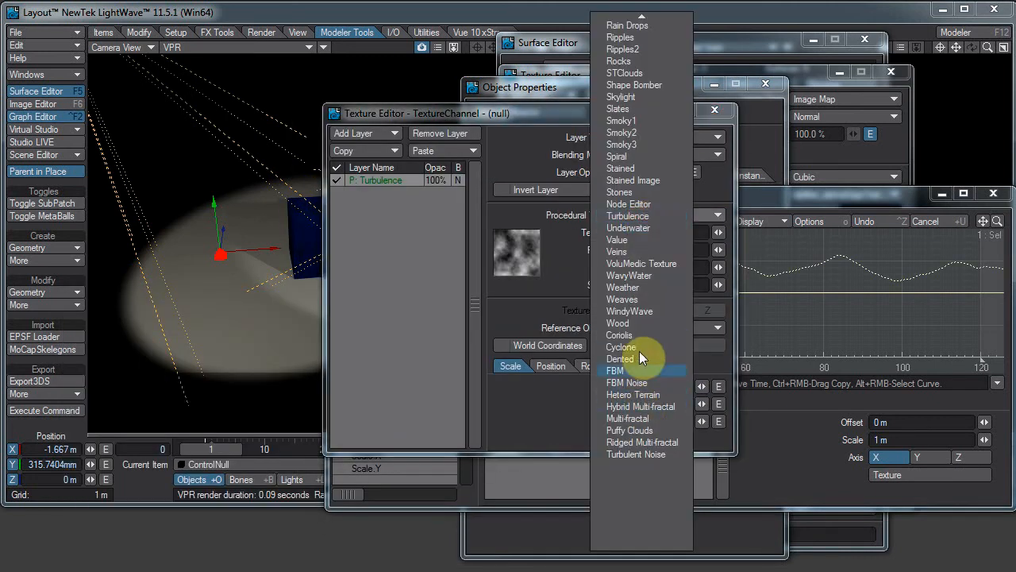
pyautogui.moveTo(632, 393)
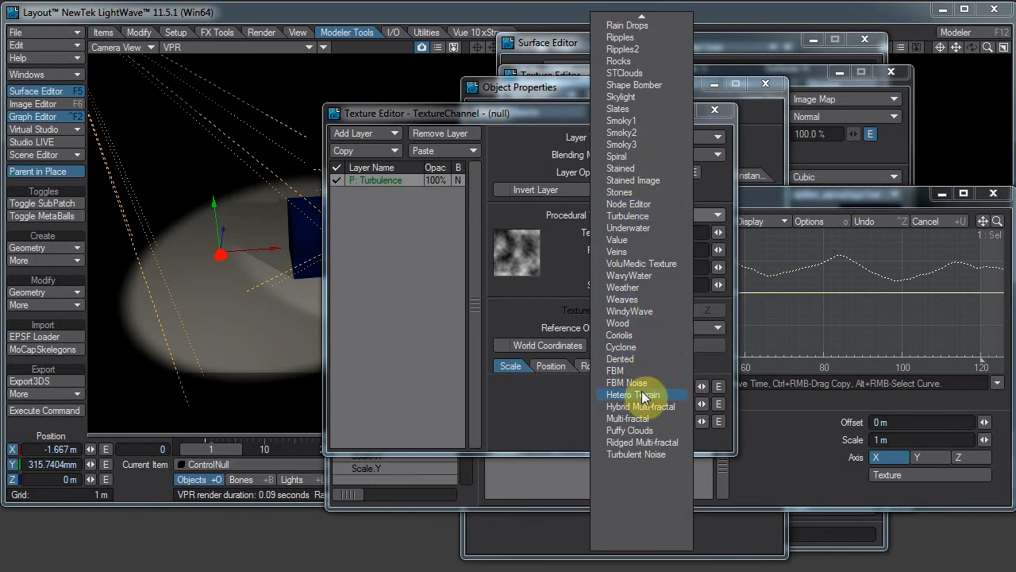
pyautogui.click(629, 204)
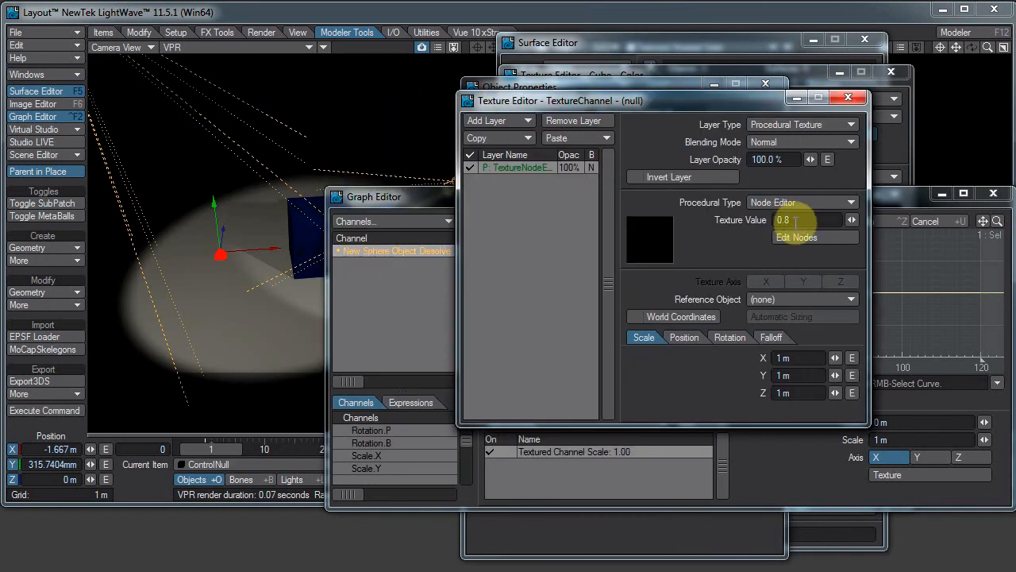
pyautogui.click(796, 236)
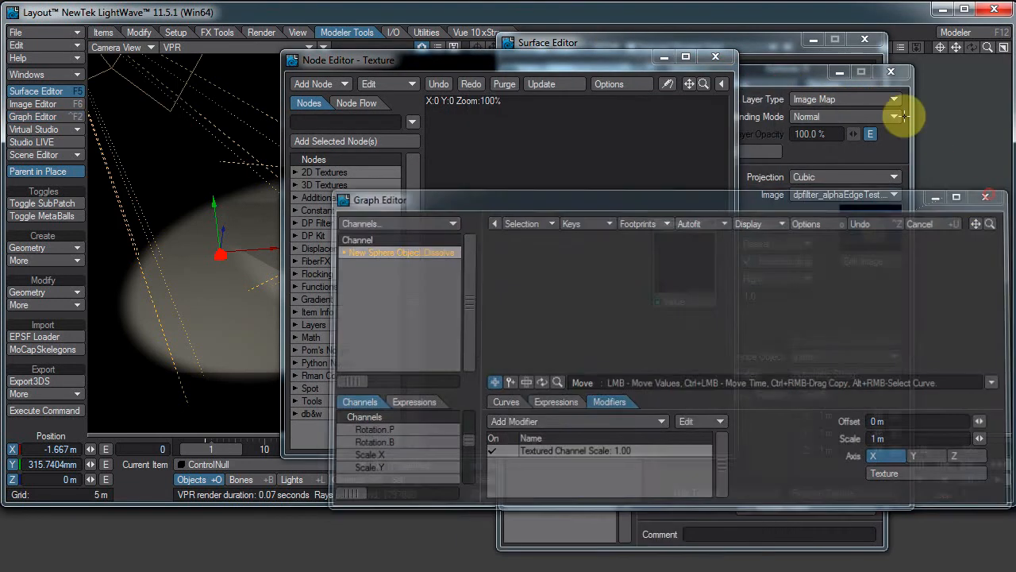
# - Close the Graph and Surface editors and add an Item Info node reading ControlNull
pyautogui.click(865, 39)
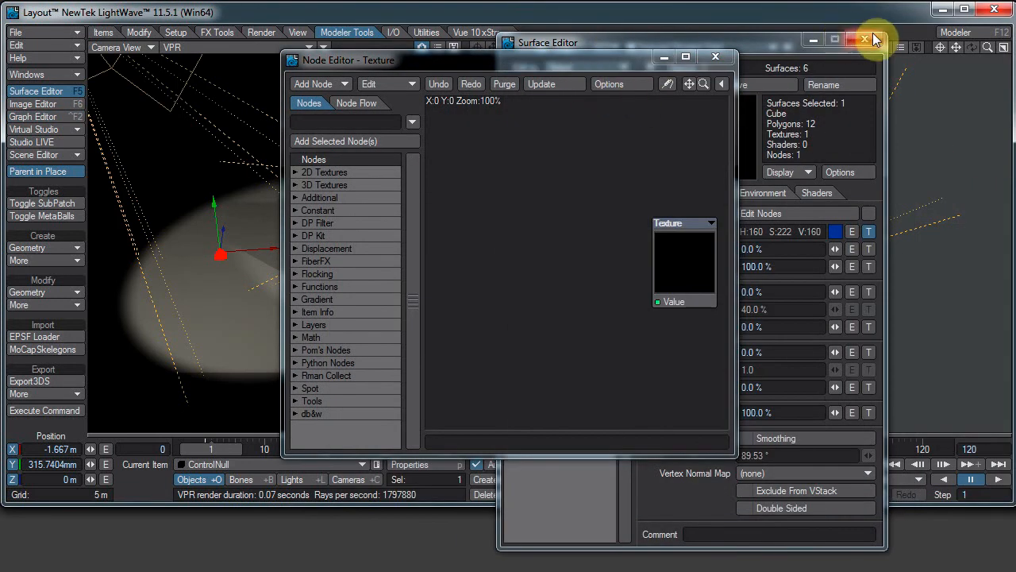
pyautogui.click(863, 39)
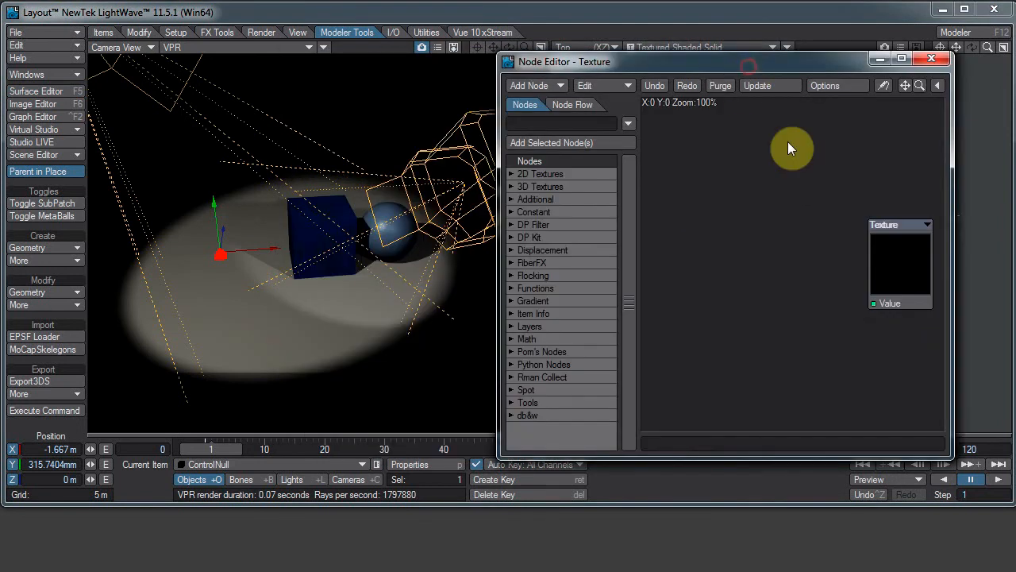
pyautogui.moveTo(898, 262); pyautogui.dragTo(857, 214)
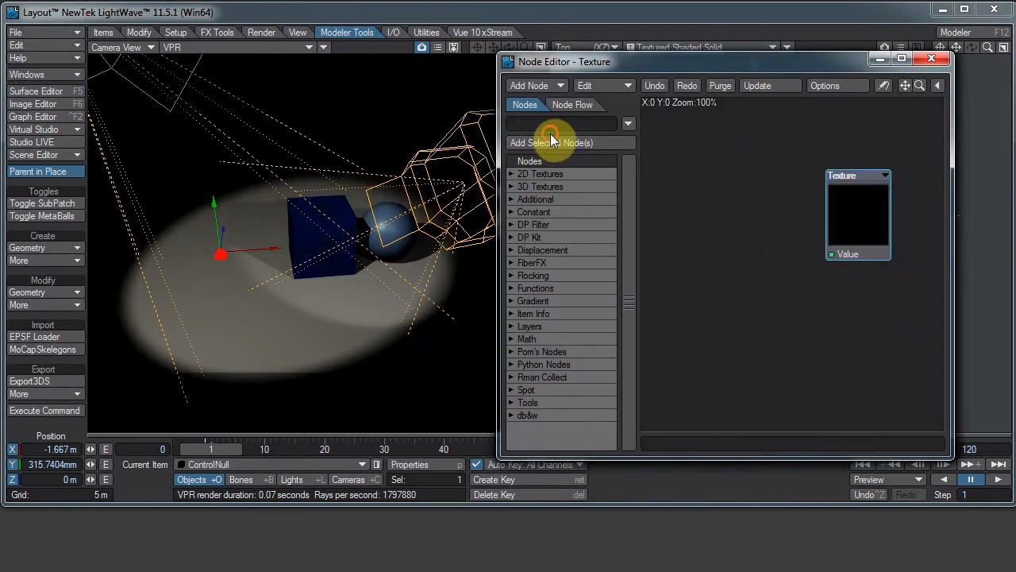
pyautogui.write('item')
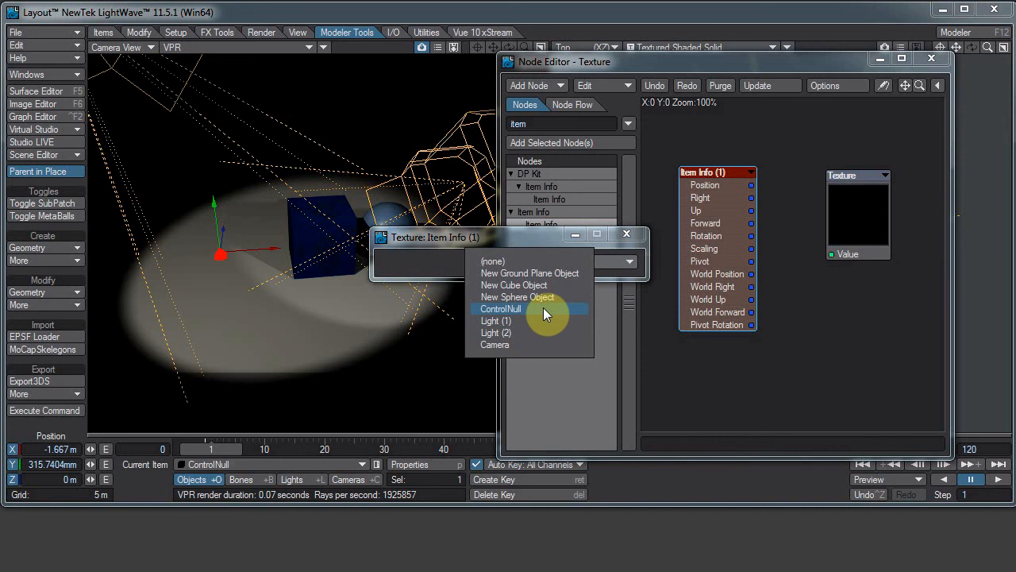
pyautogui.click(501, 308)
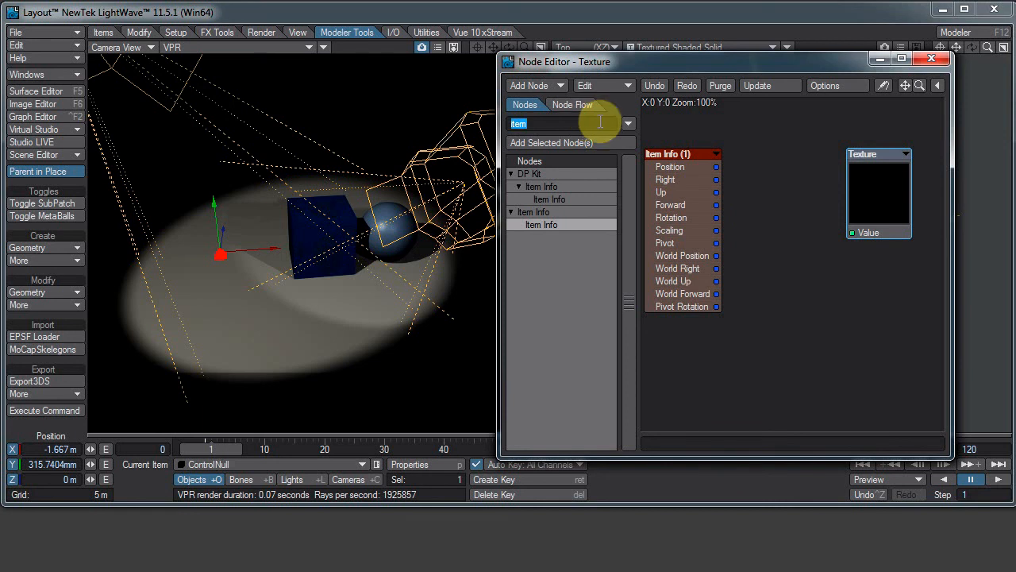
# - Add a Vector Scalar node fed by ControlNull's Position output
pyautogui.write('vel')
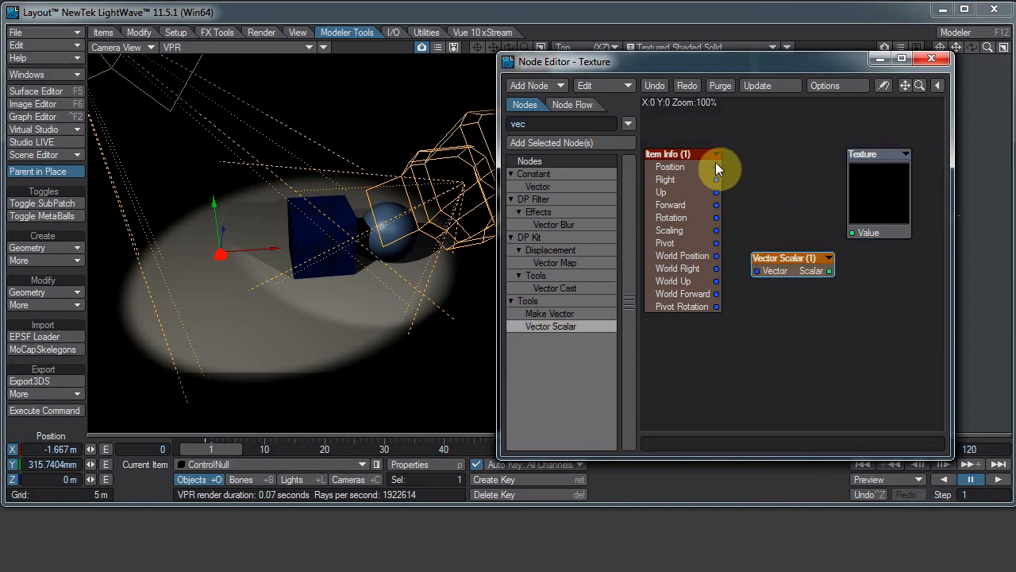
pyautogui.moveTo(717, 166); pyautogui.dragTo(797, 272)
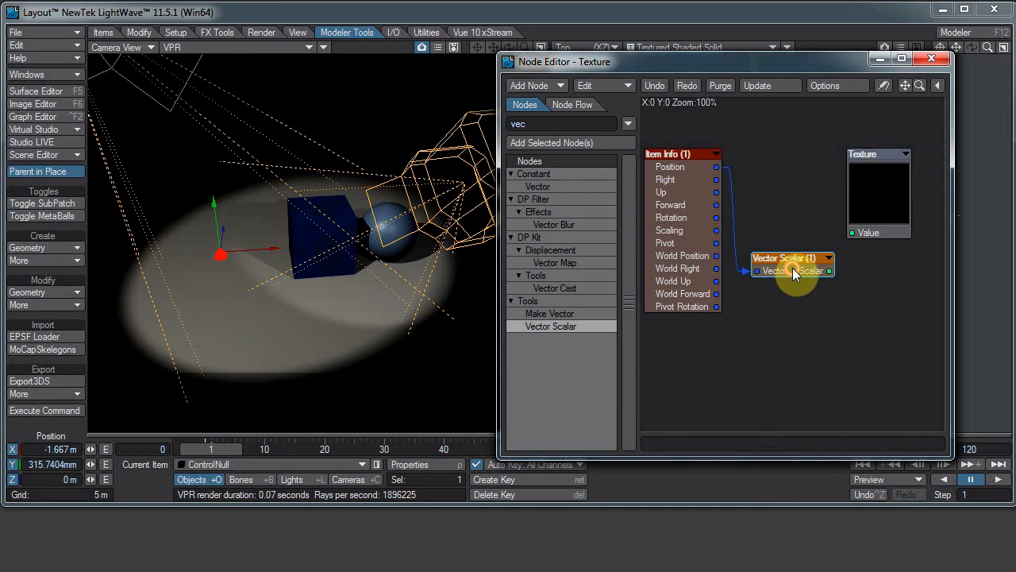
pyautogui.doubleClick(791, 270)
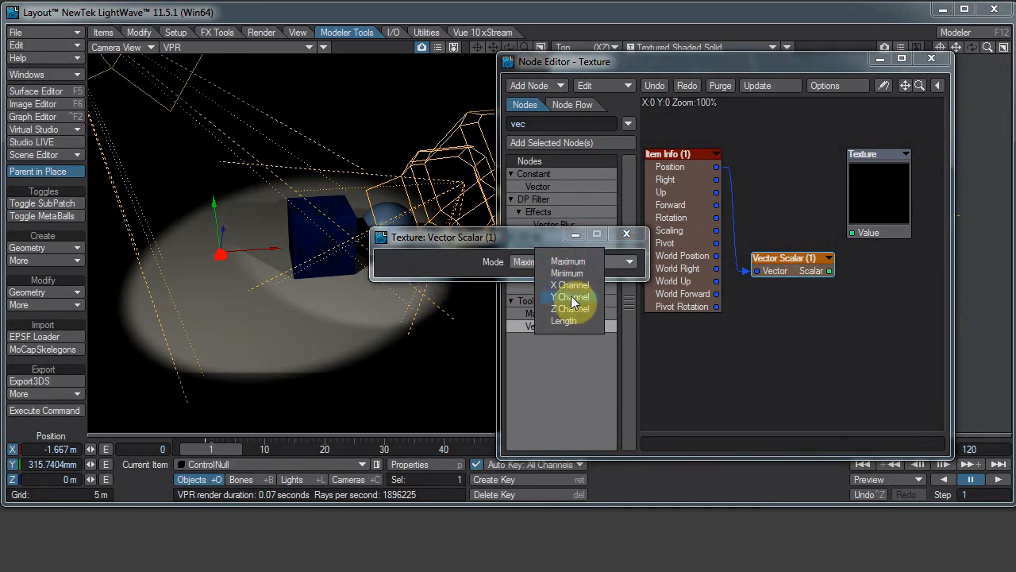
# - Set the Vector Scalar node to extract the Y channel
pyautogui.click(570, 297)
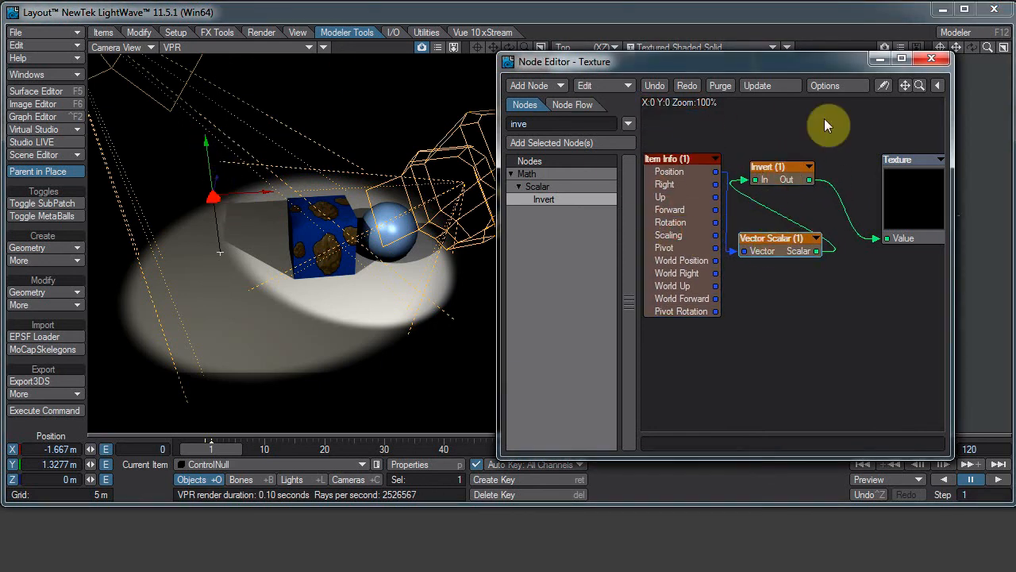
pyautogui.moveTo(910, 215)
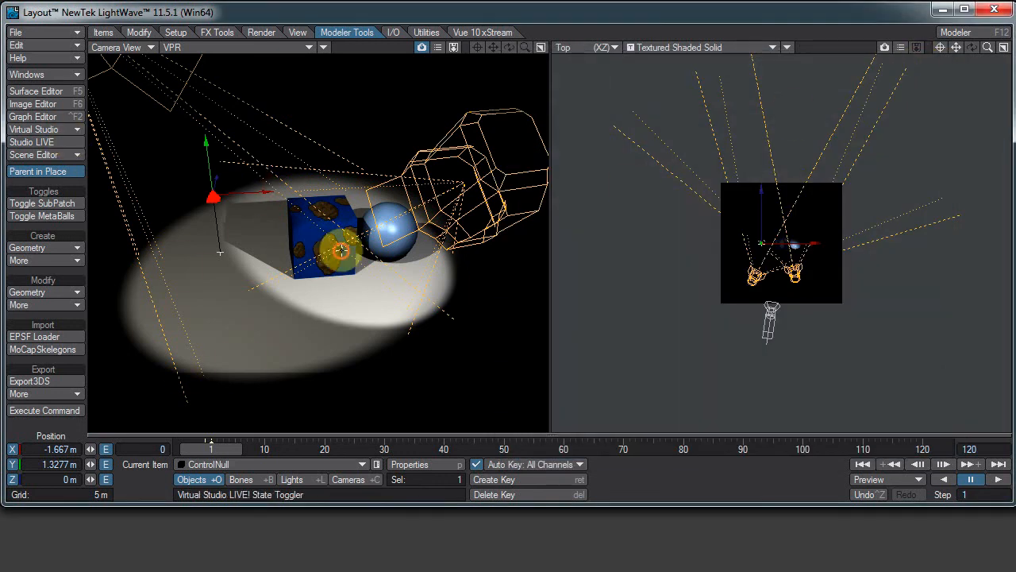
# - Enable the Cube surface's node network in the Surface Editor and close it
pyautogui.click(35, 90)
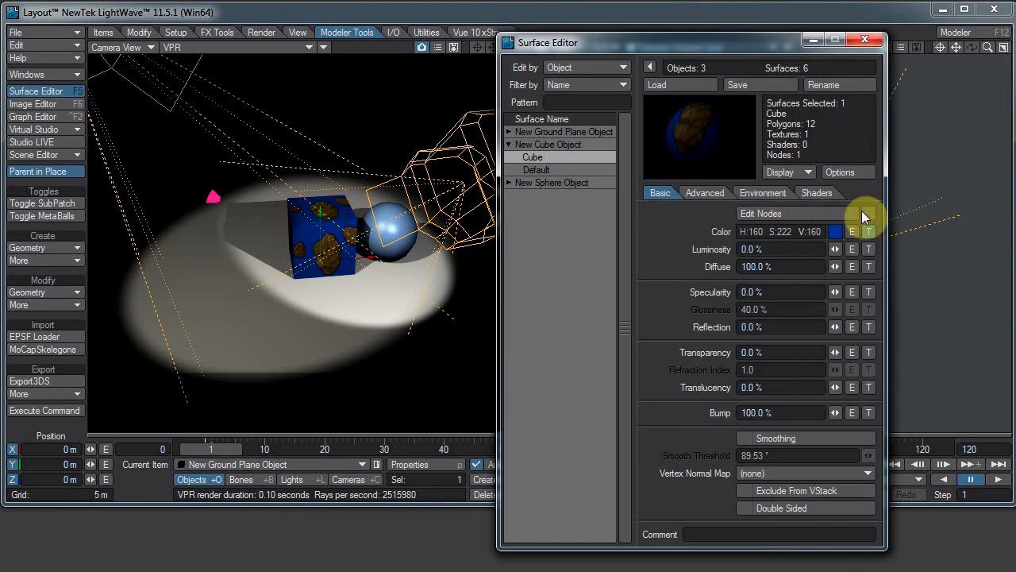
pyautogui.click(868, 232)
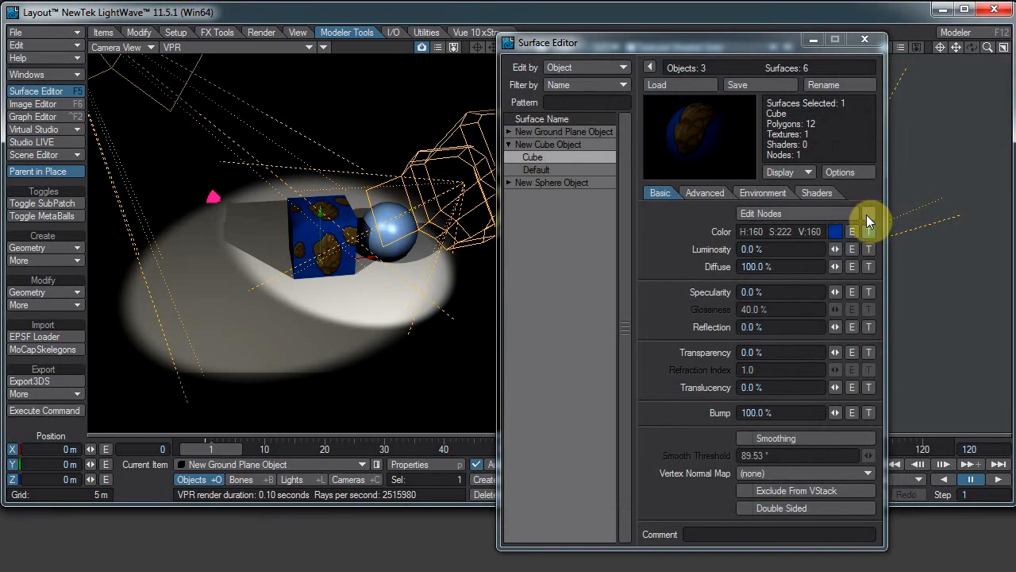
pyautogui.click(759, 212)
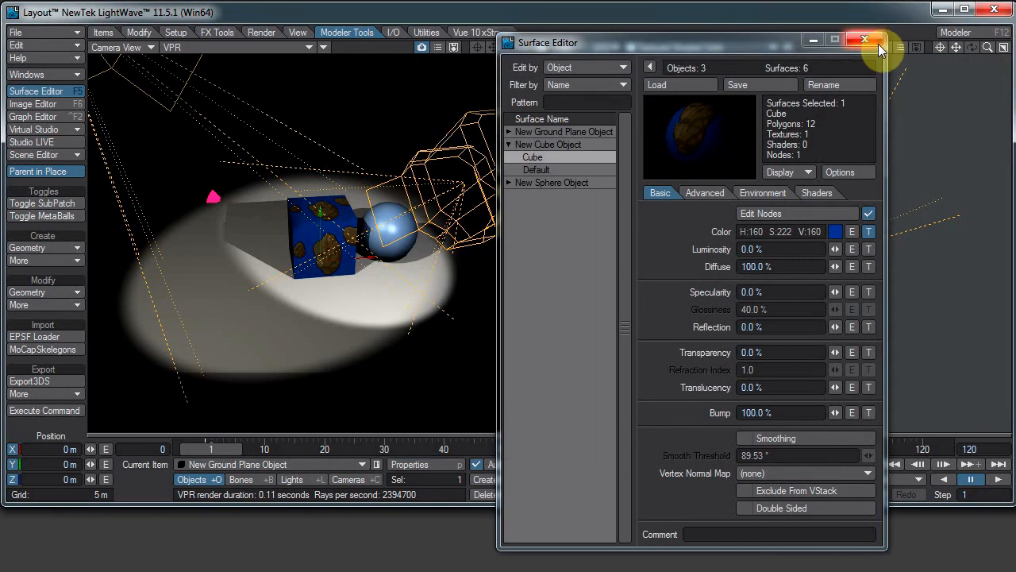
pyautogui.click(864, 40)
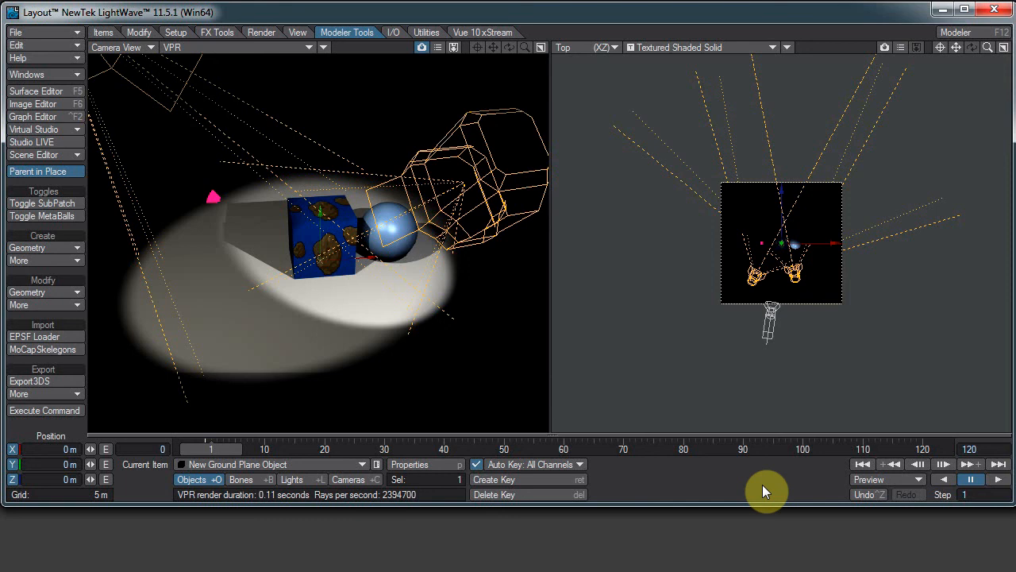
pyautogui.moveTo(765, 491)
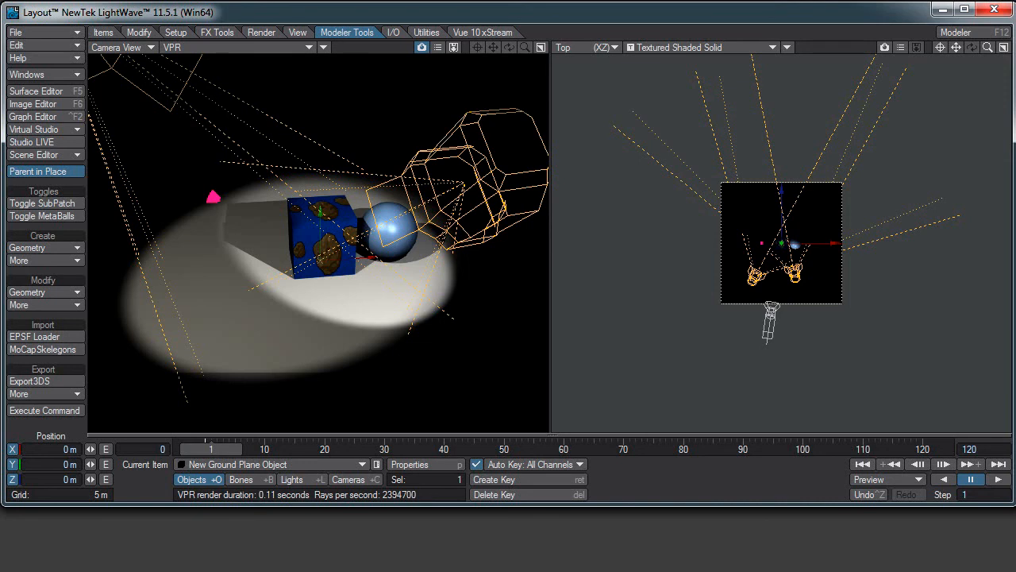
pyautogui.moveTo(870, 57)
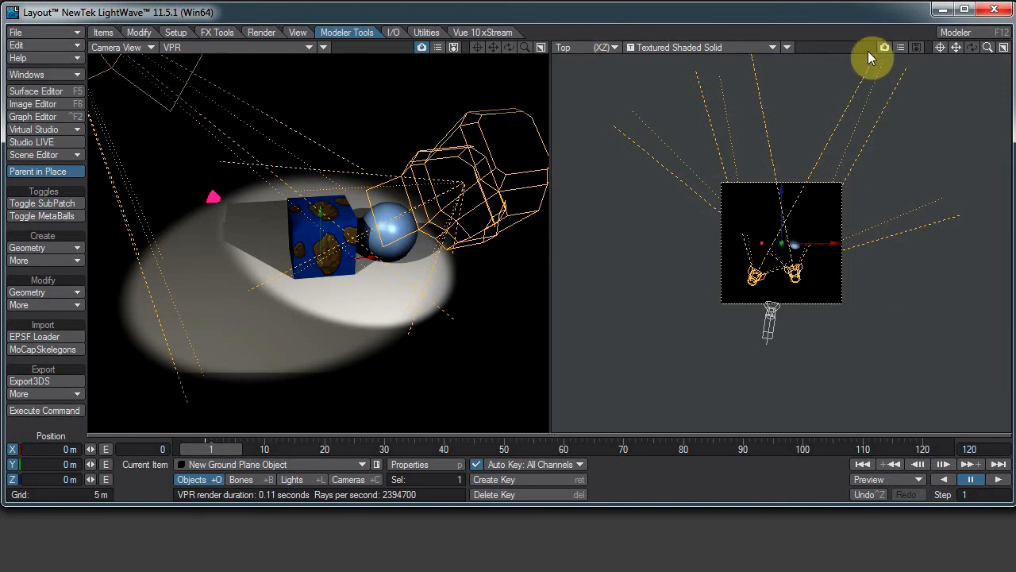